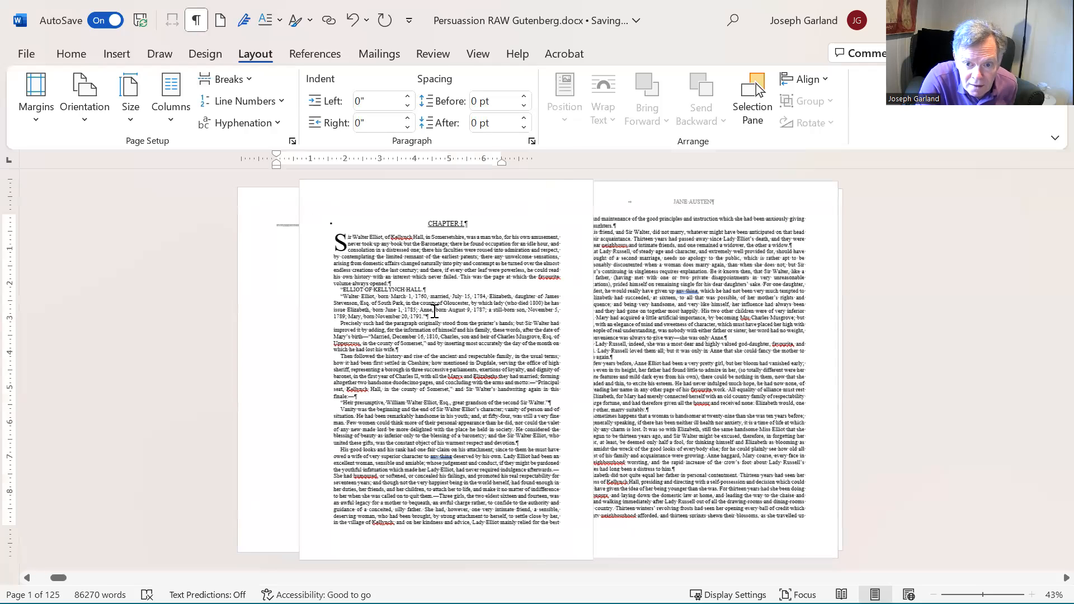
Apply a custom 6 x 9 inch page size to the whole document.
{"action": "scroll", "scroll_direction": "down", "scroll_amount": 3}
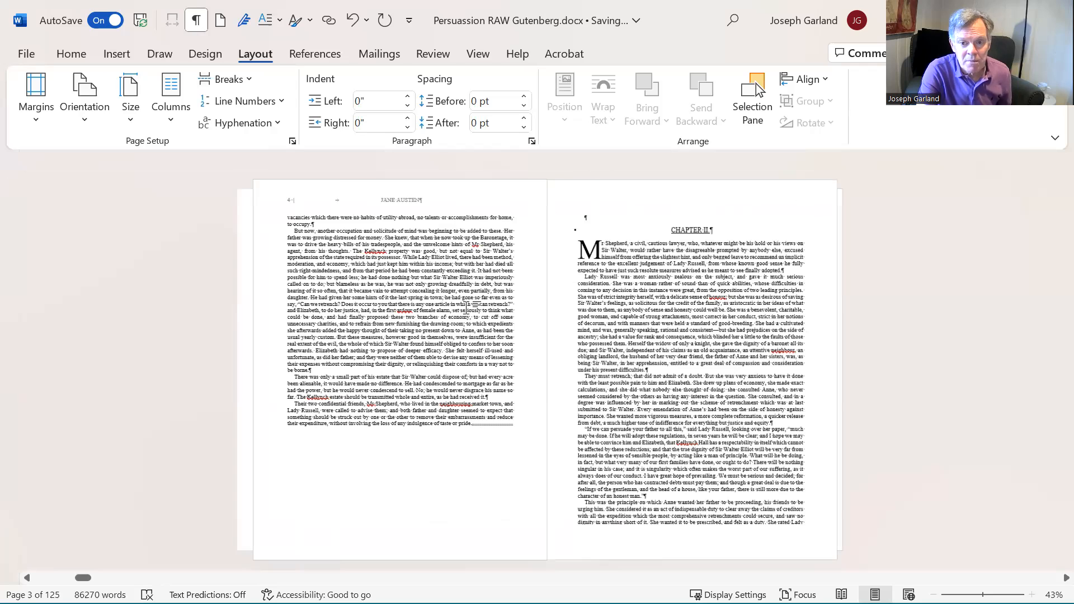
{"action": "scroll", "scroll_direction": "up", "scroll_amount": 3}
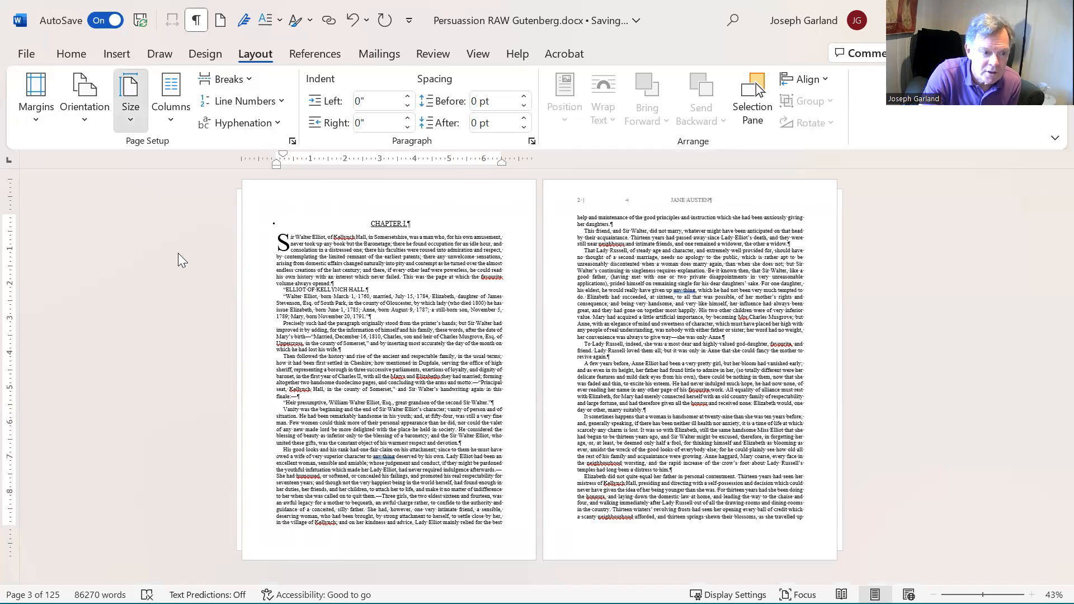
{"action": "left_click", "coordinate": [293, 141]}
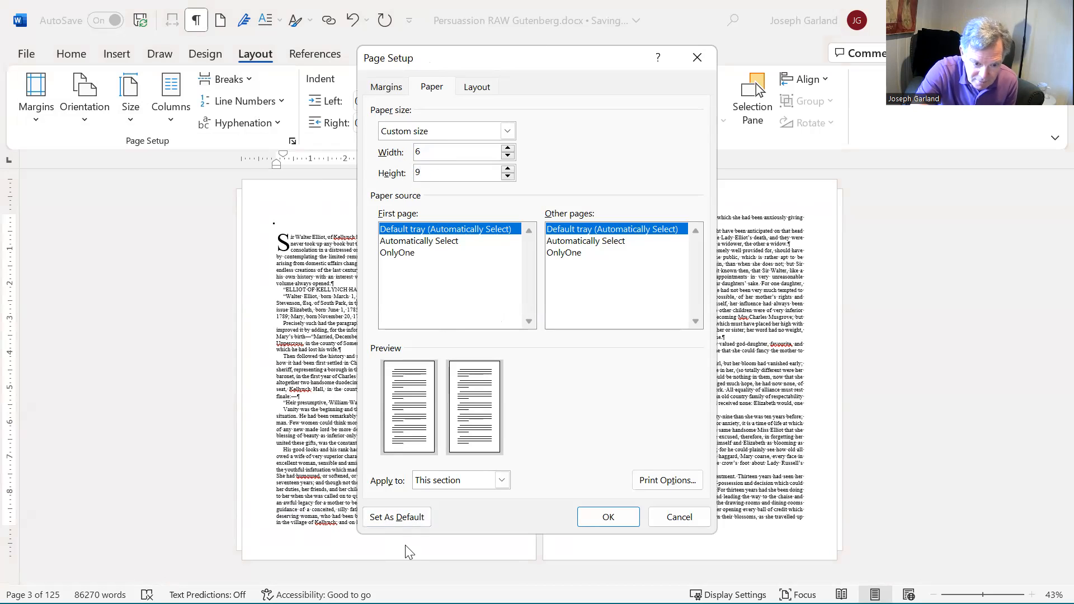
{"action": "left_click", "coordinate": [502, 479]}
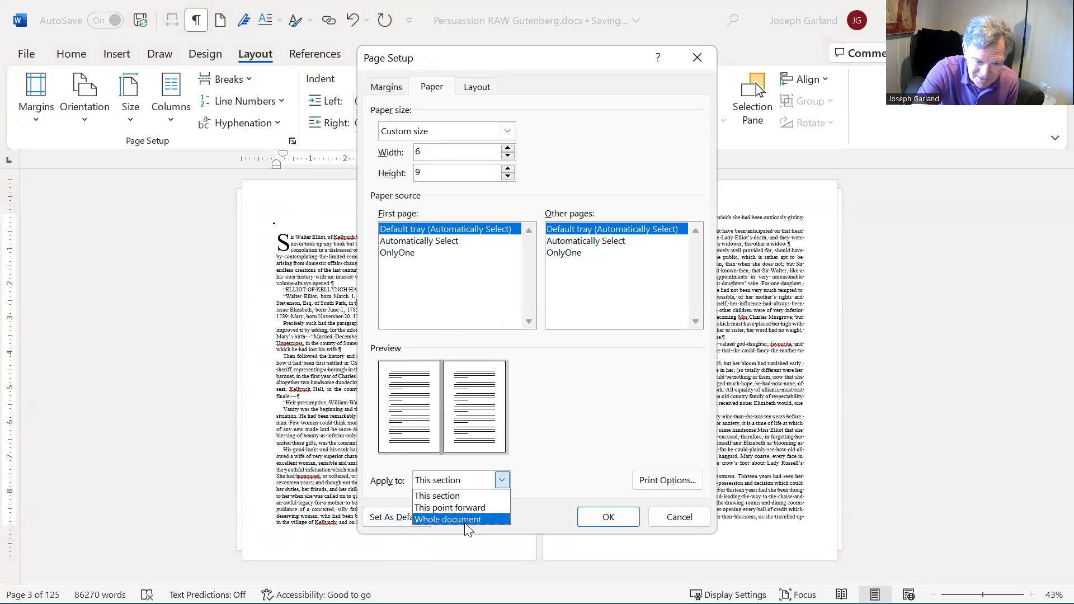
{"action": "mouse_move", "coordinate": [608, 517]}
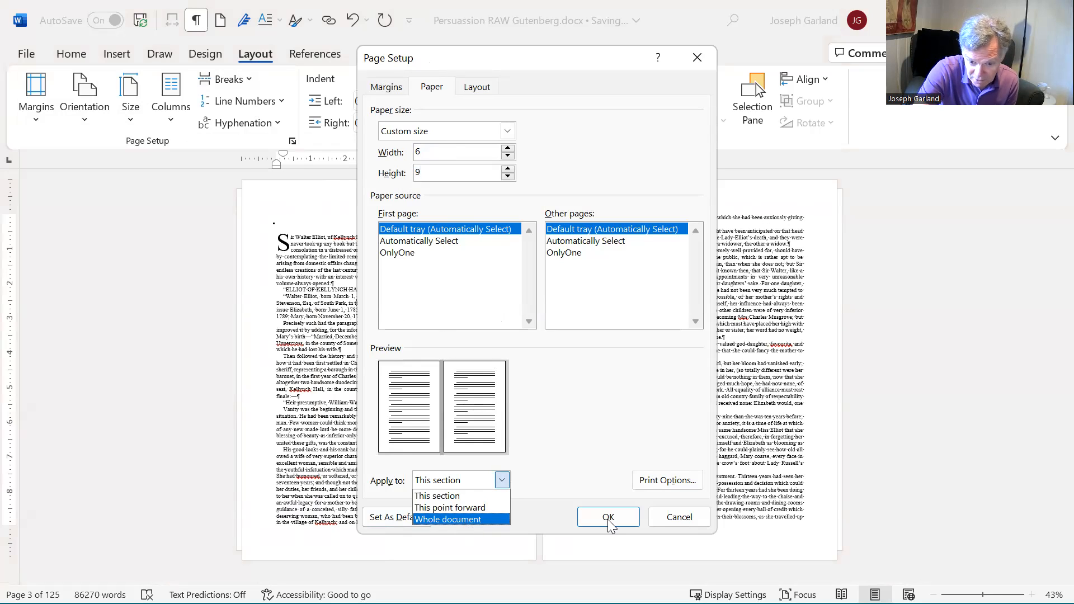
{"action": "left_click", "coordinate": [607, 517]}
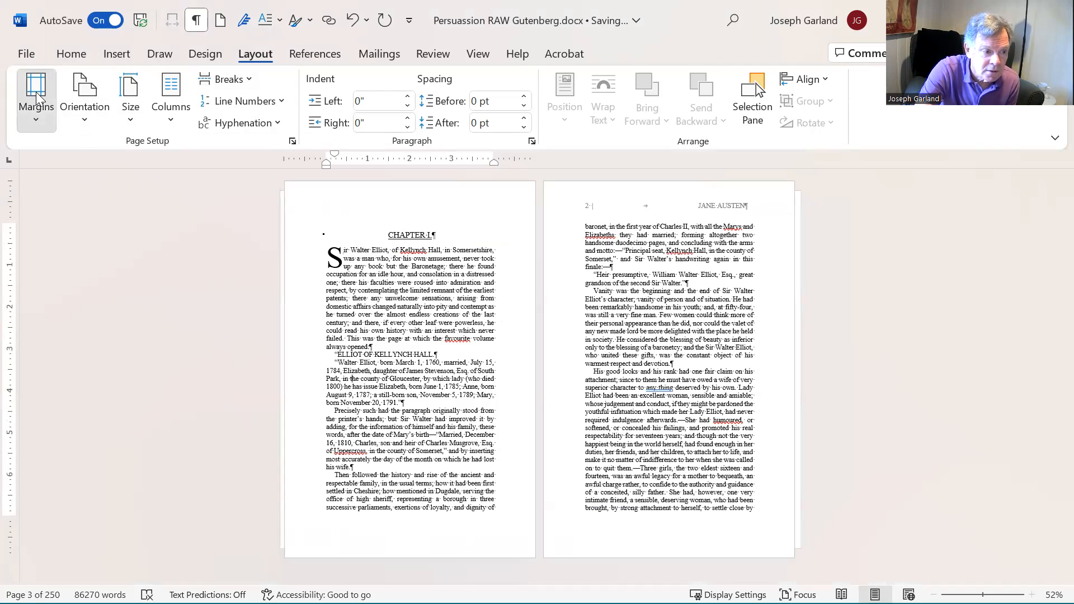
Apply mirror margins to the whole document: 0.9" inside, 0.7" outside and bottom.
{"action": "left_click", "coordinate": [36, 96]}
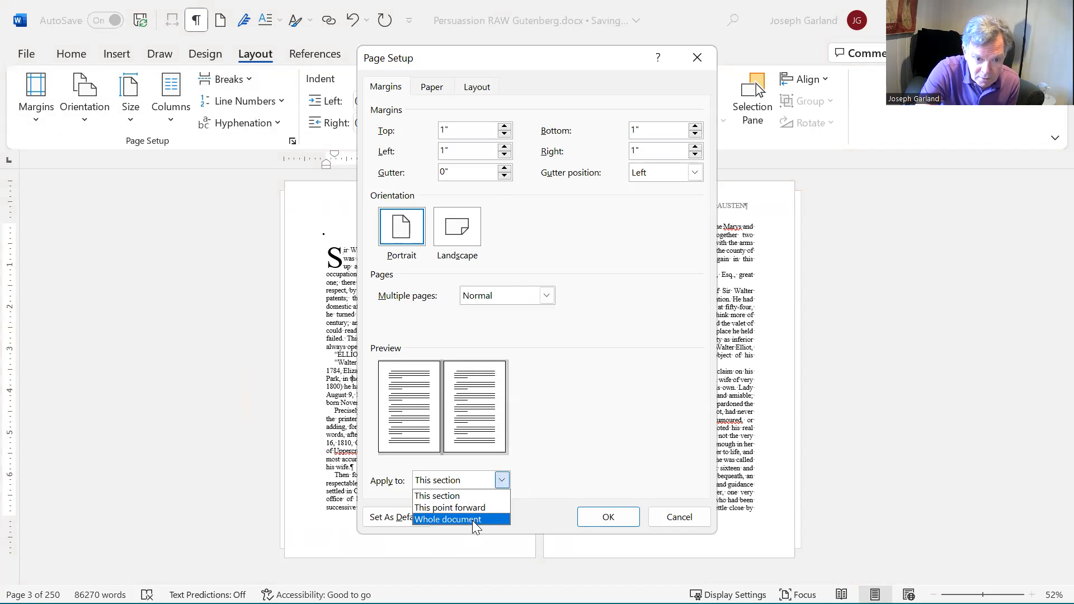
{"action": "left_click", "coordinate": [449, 519]}
{"action": "type", "text": "0.7"}
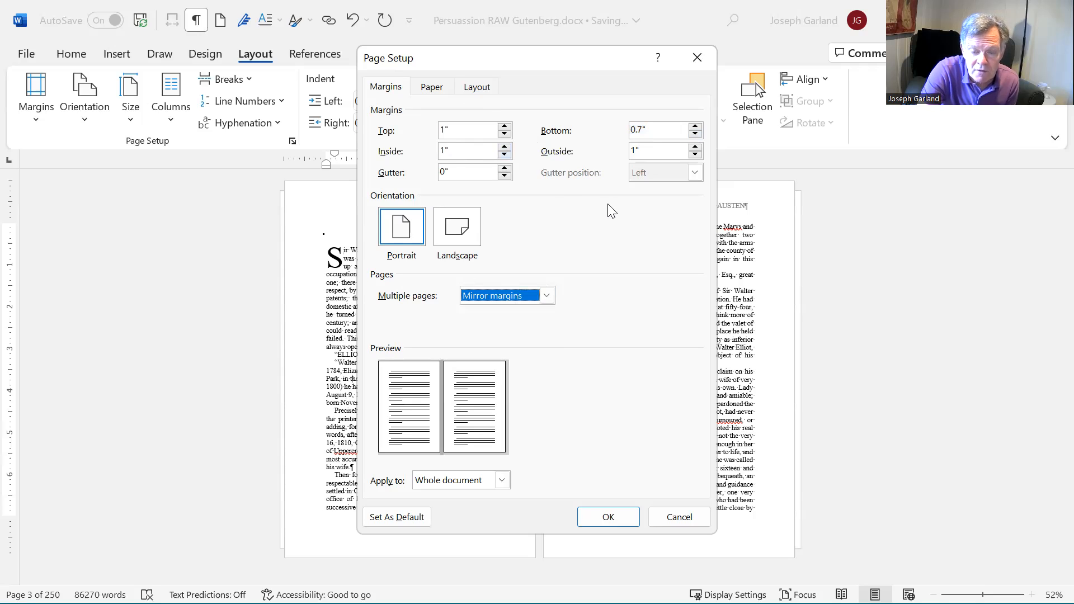
{"action": "mouse_move", "coordinate": [534, 223]}
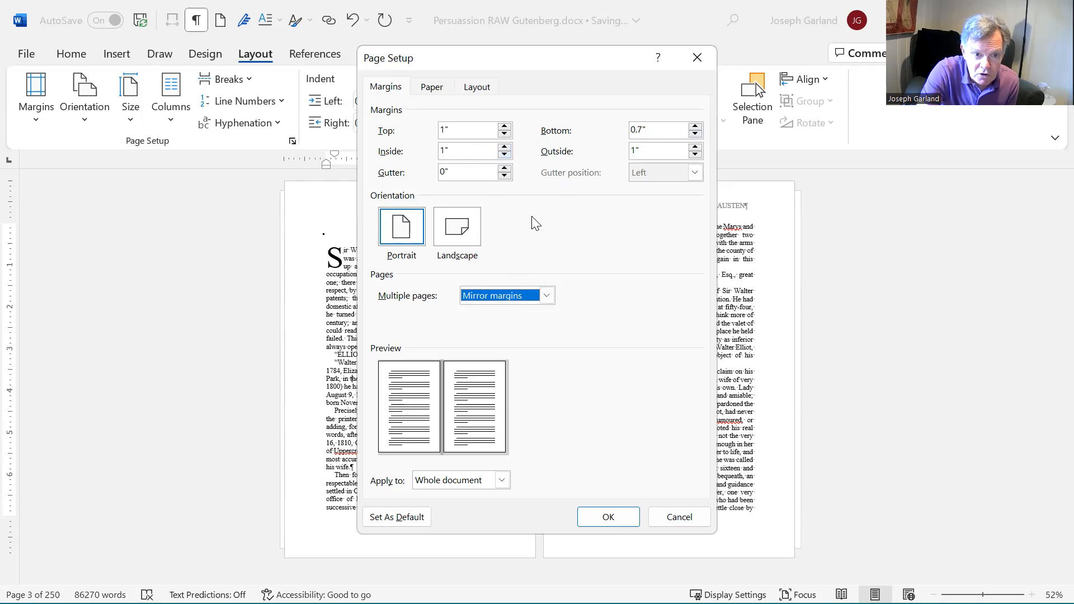
{"action": "mouse_move", "coordinate": [406, 166]}
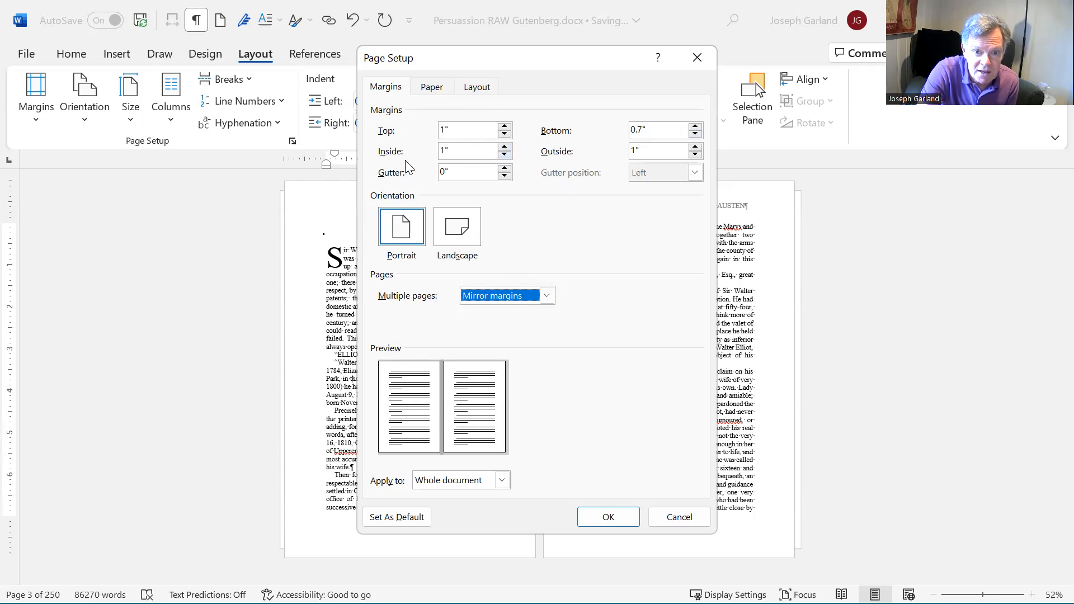
{"action": "mouse_move", "coordinate": [620, 277]}
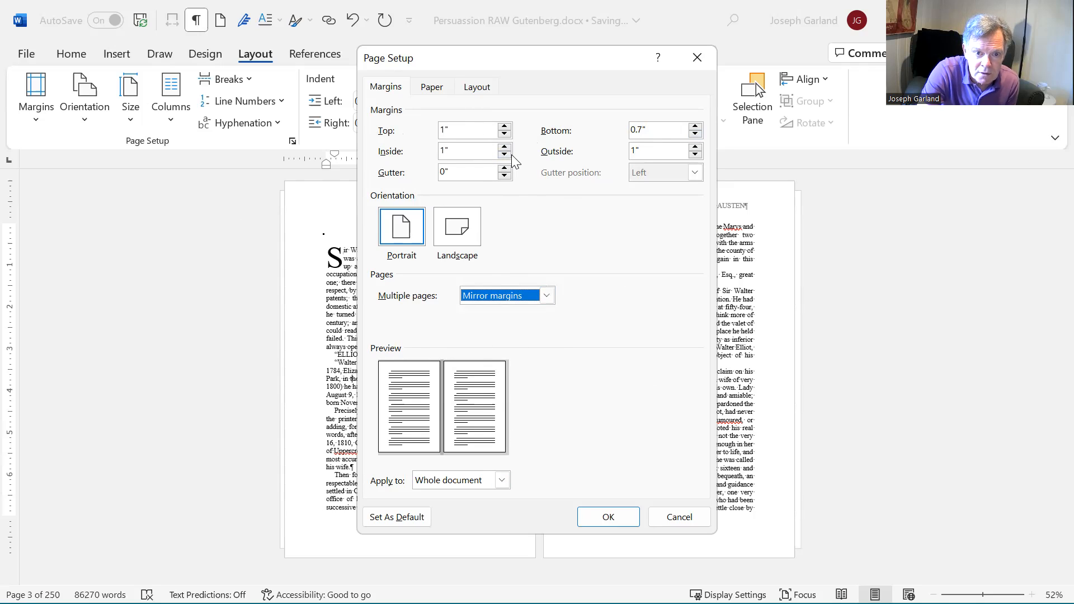
{"action": "left_click", "coordinate": [504, 155]}
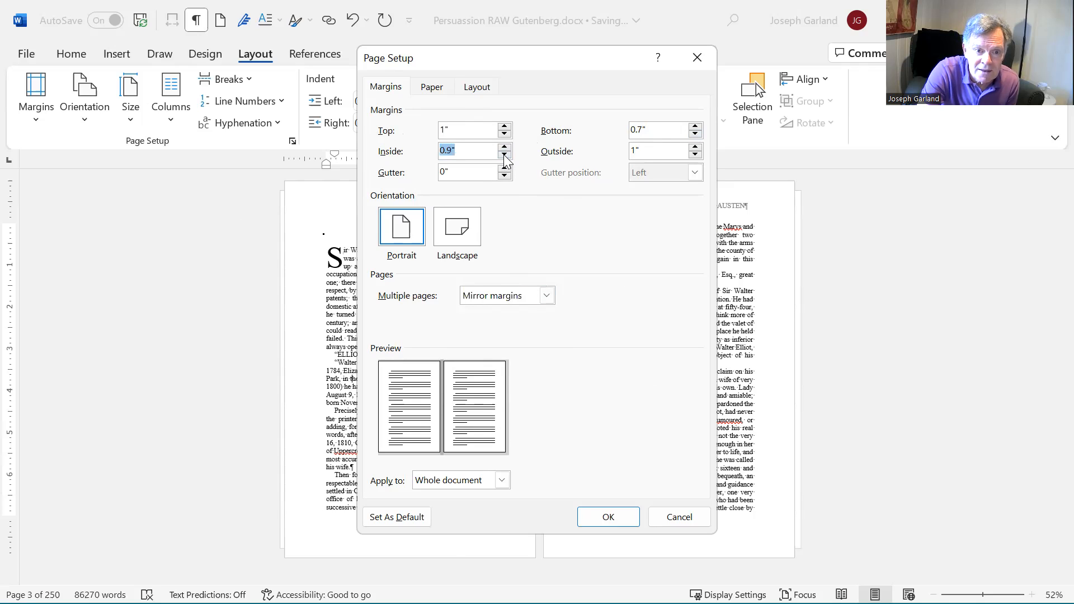
{"action": "mouse_move", "coordinate": [607, 245]}
{"action": "type", "text": "0.7"}
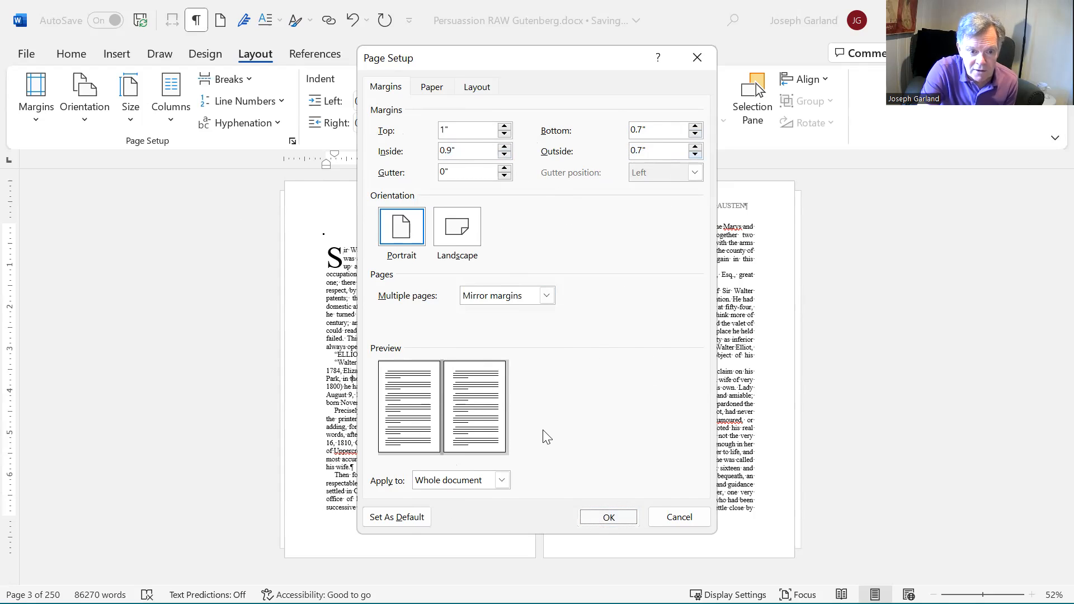
{"action": "left_click", "coordinate": [606, 516]}
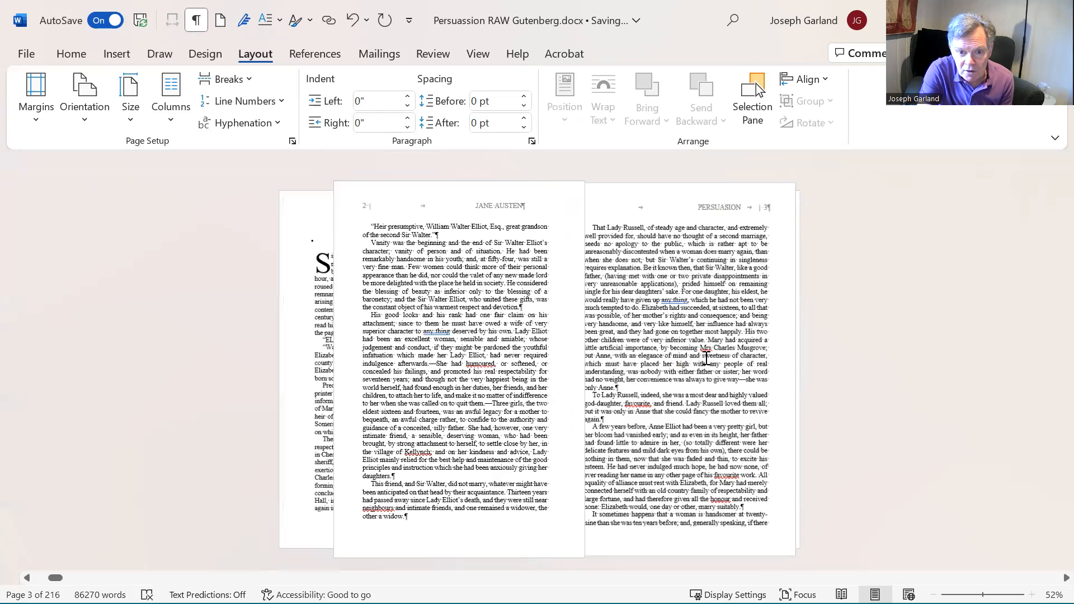
Scroll to the page 3 and 4 spread showing the PERSUASION and Jane Austen headers.
{"action": "scroll", "scroll_direction": "down", "scroll_amount": 3}
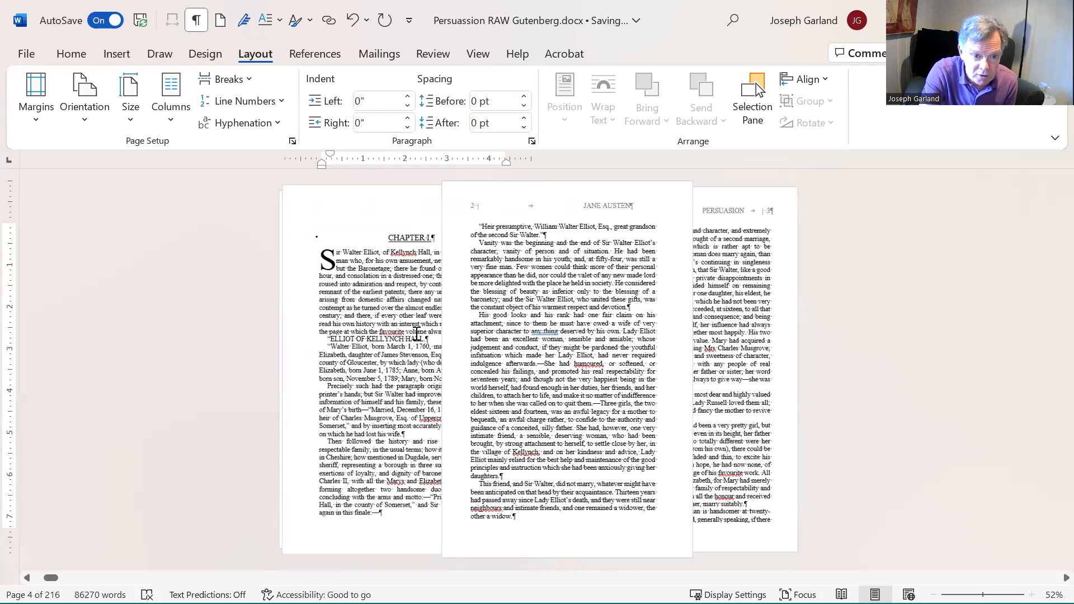
{"action": "scroll", "scroll_direction": "up", "scroll_amount": 3}
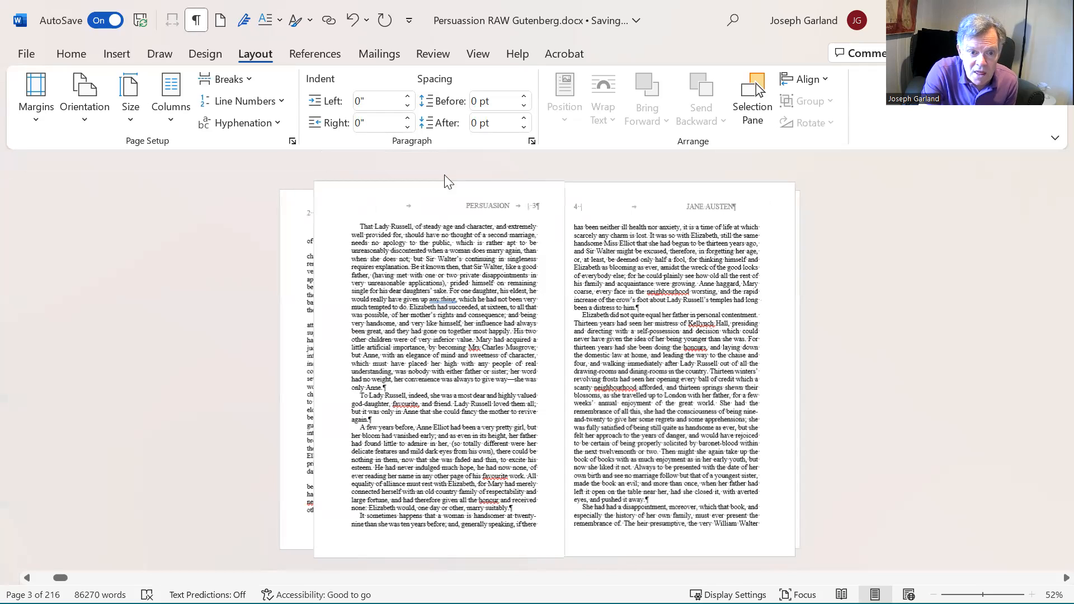
{"action": "scroll", "scroll_direction": "down", "scroll_amount": 3}
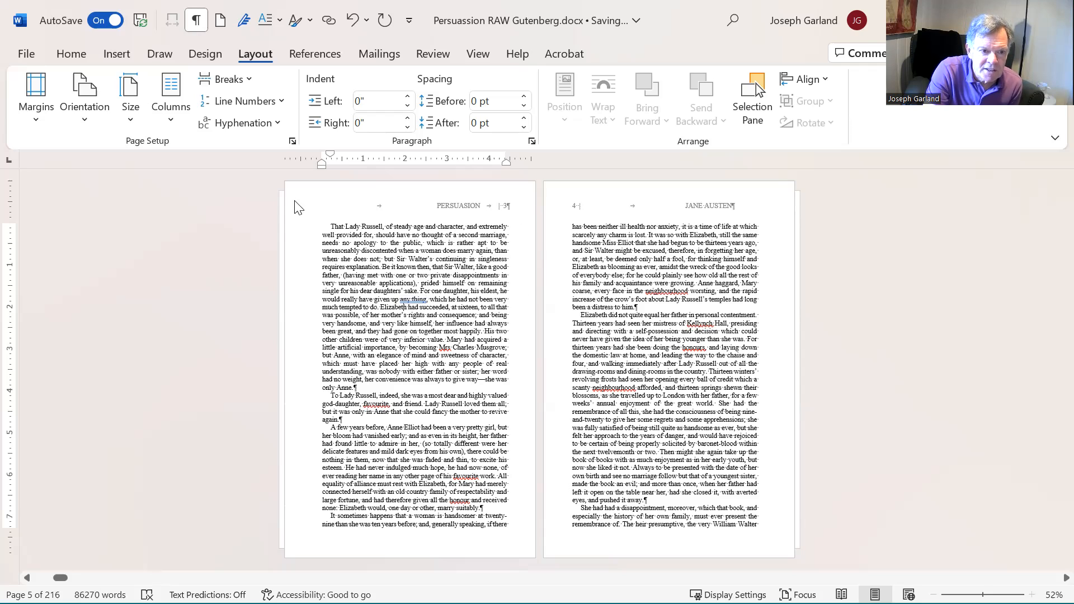
{"action": "mouse_move", "coordinate": [418, 254]}
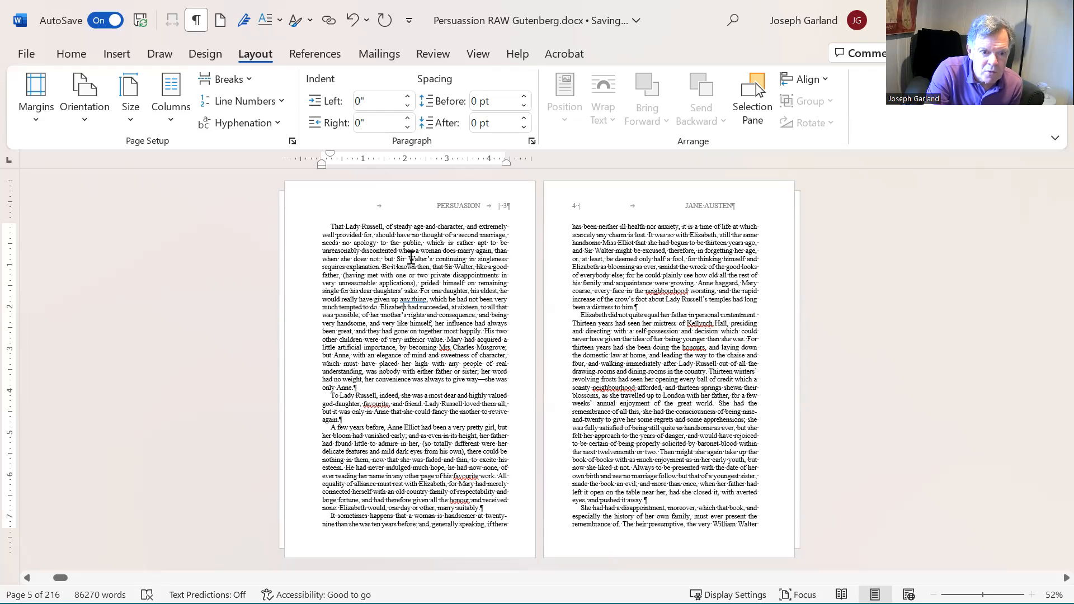
{"action": "mouse_move", "coordinate": [397, 312]}
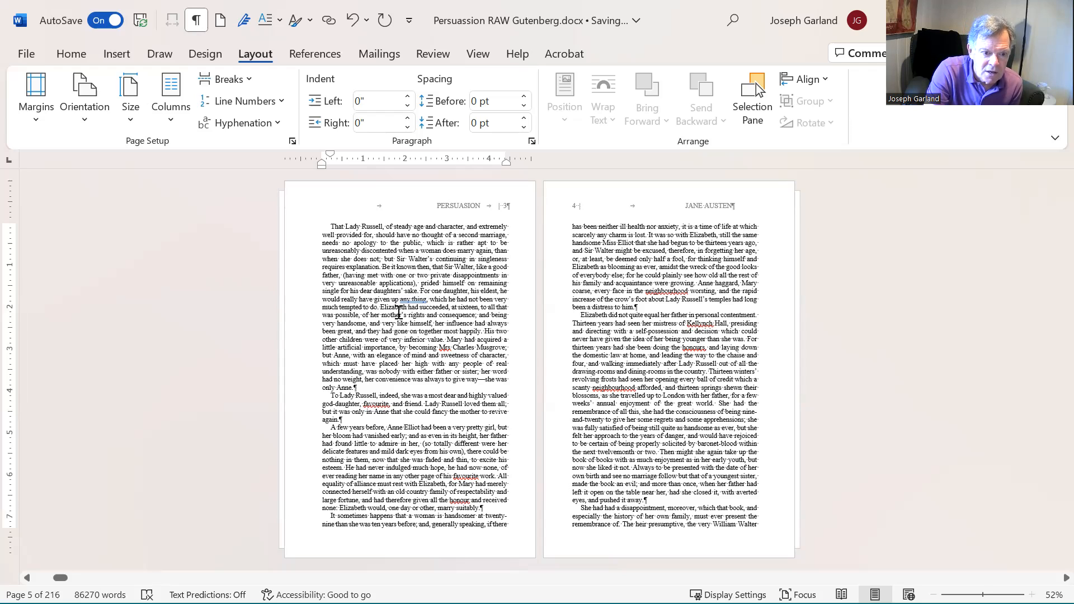
{"action": "mouse_move", "coordinate": [496, 269]}
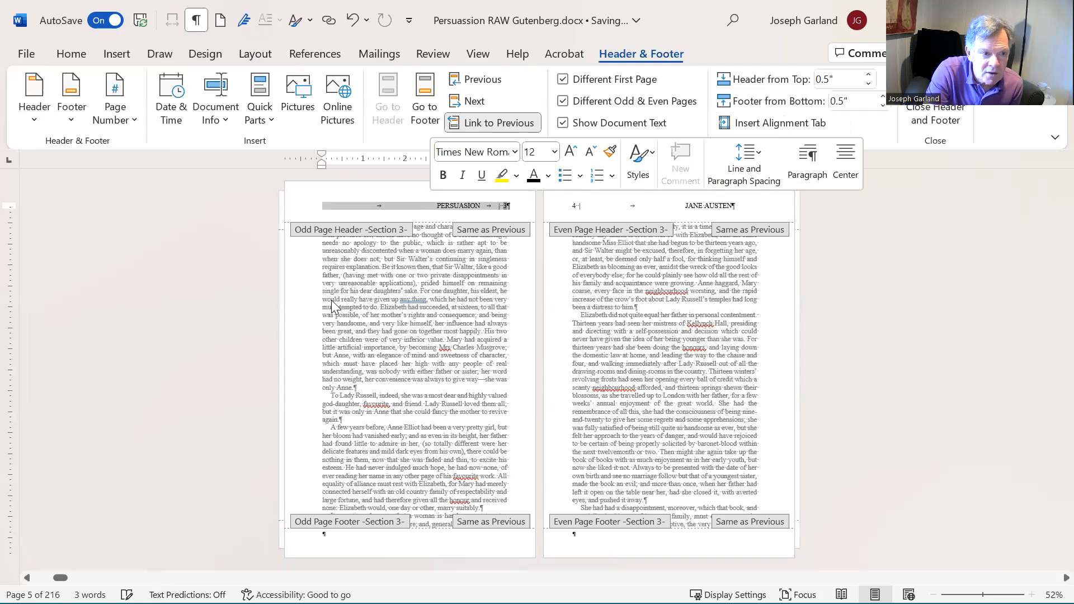
Clear the odd-page header's old tab stops and set new stops at 2.2" and 4.4".
{"action": "left_click", "coordinate": [71, 54]}
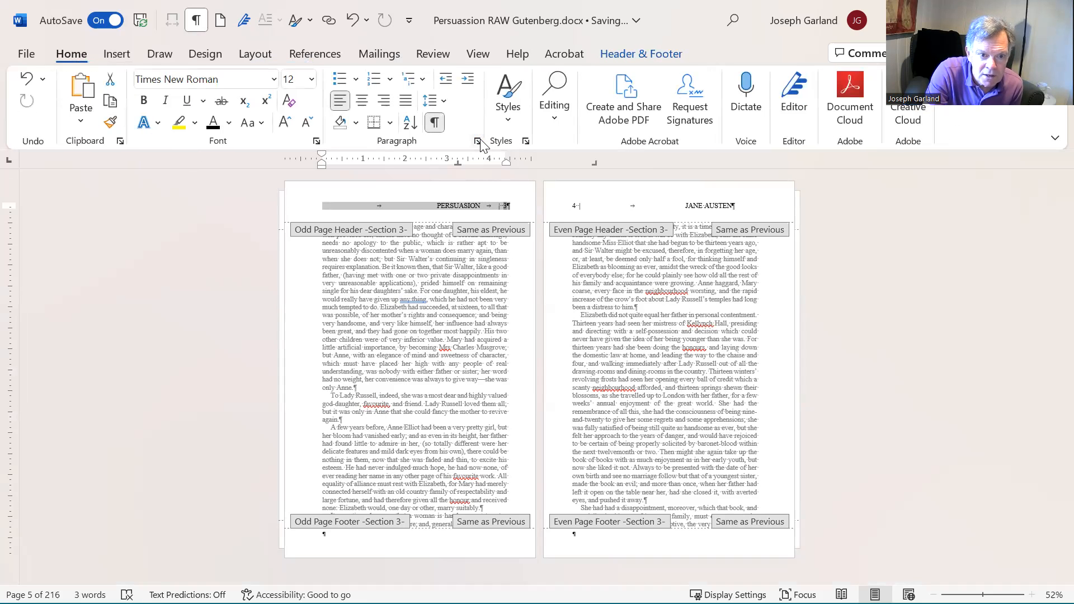
{"action": "left_click", "coordinate": [478, 142]}
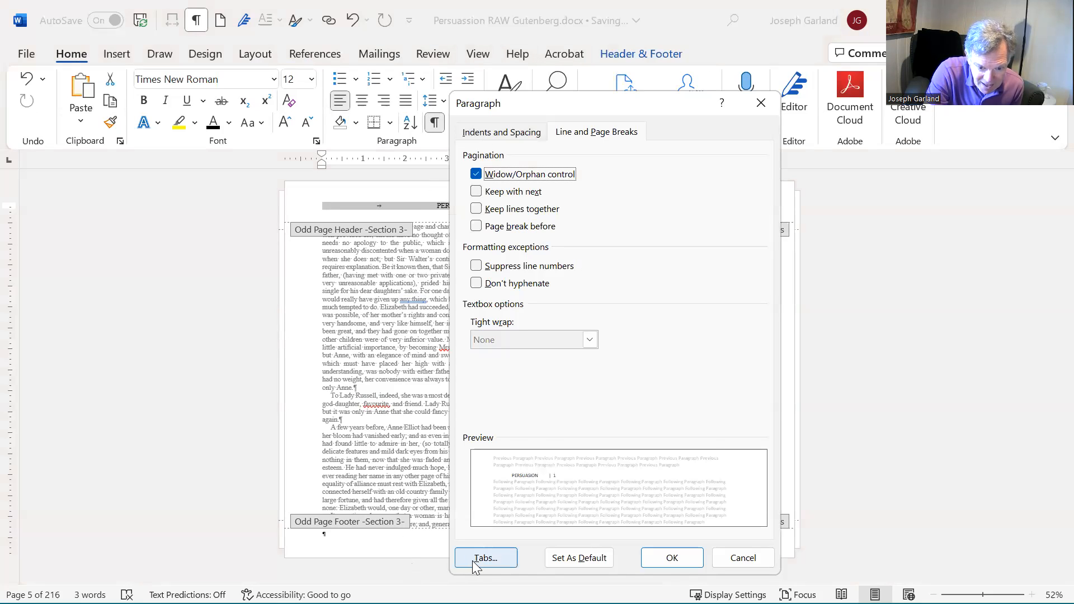
{"action": "left_click", "coordinate": [485, 557]}
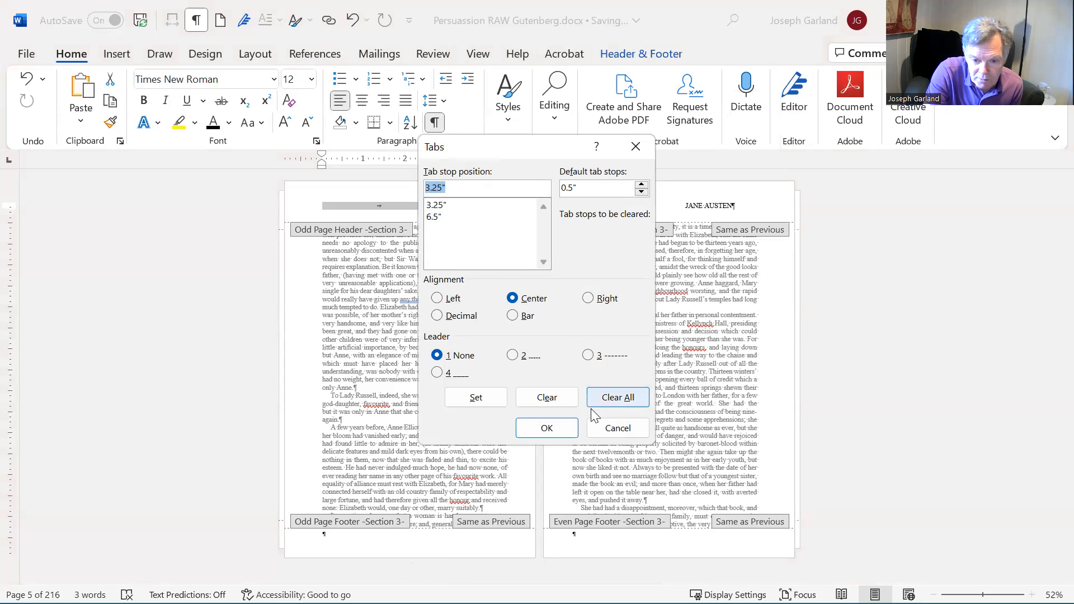
{"action": "left_click", "coordinate": [616, 397]}
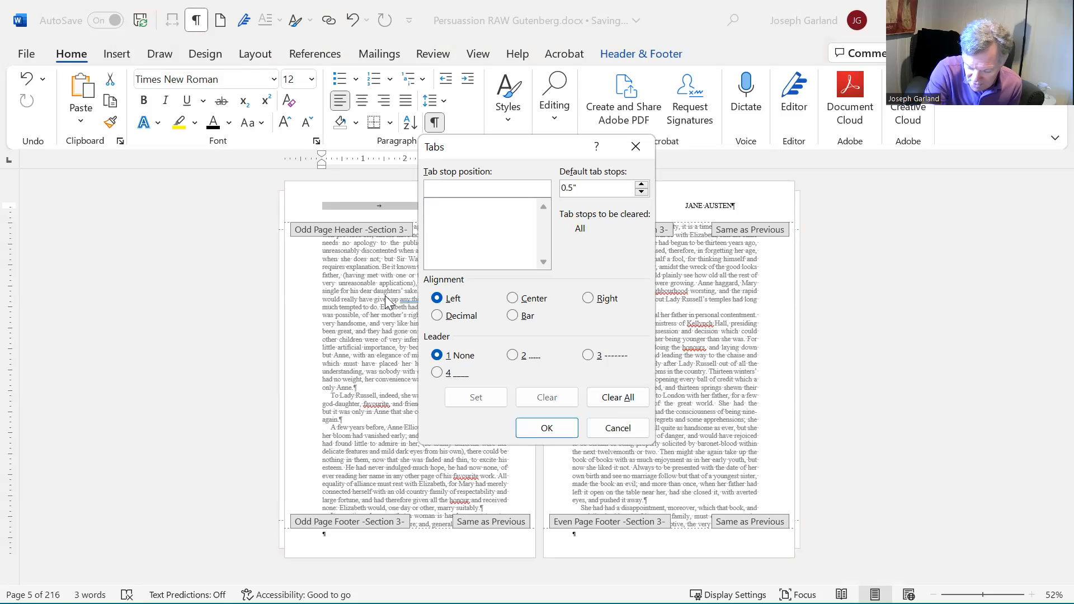
{"action": "mouse_move", "coordinate": [384, 286]}
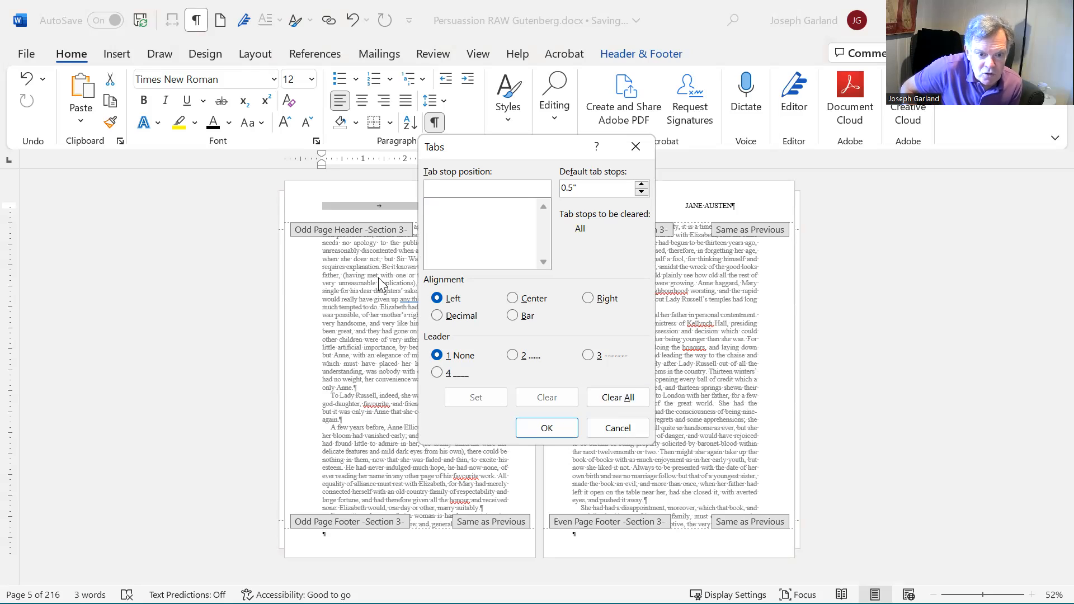
{"action": "type", "text": "2.2"}
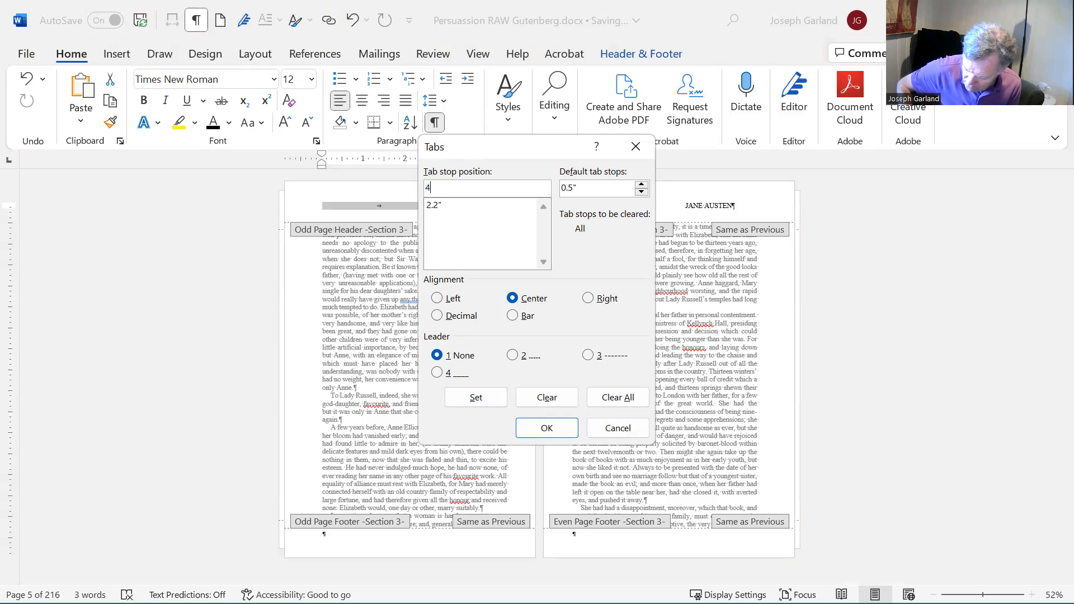
{"action": "type", "text": ".4"}
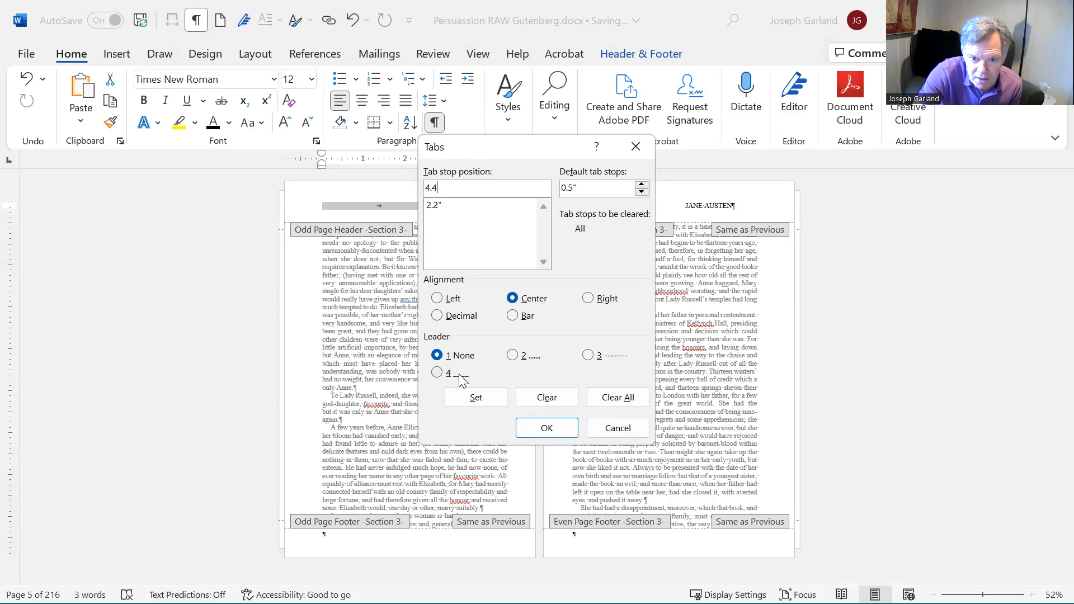
{"action": "left_click", "coordinate": [587, 298]}
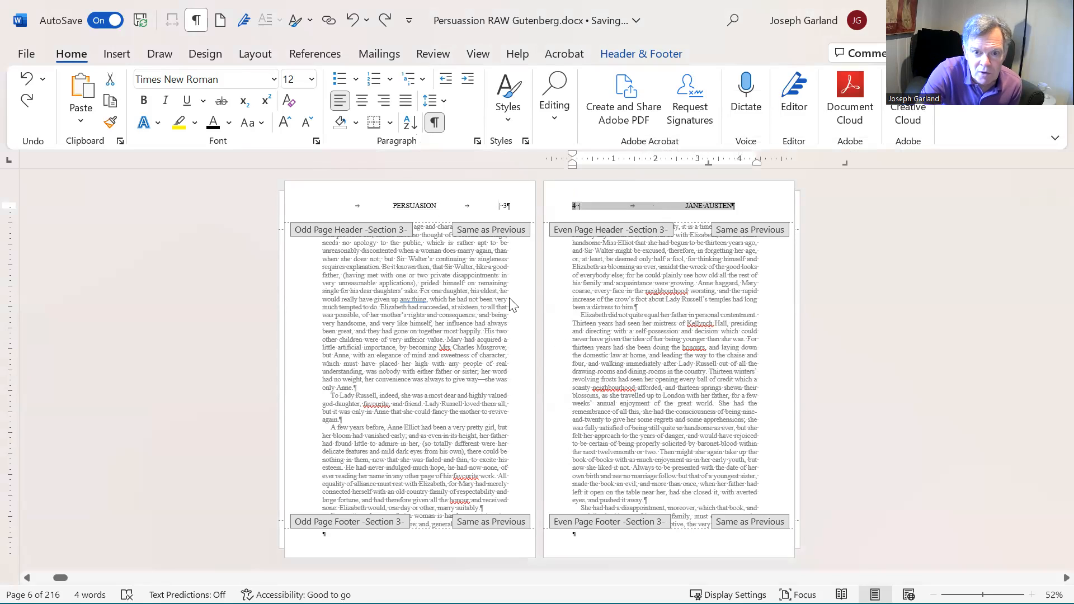
{"action": "mouse_move", "coordinate": [479, 149]}
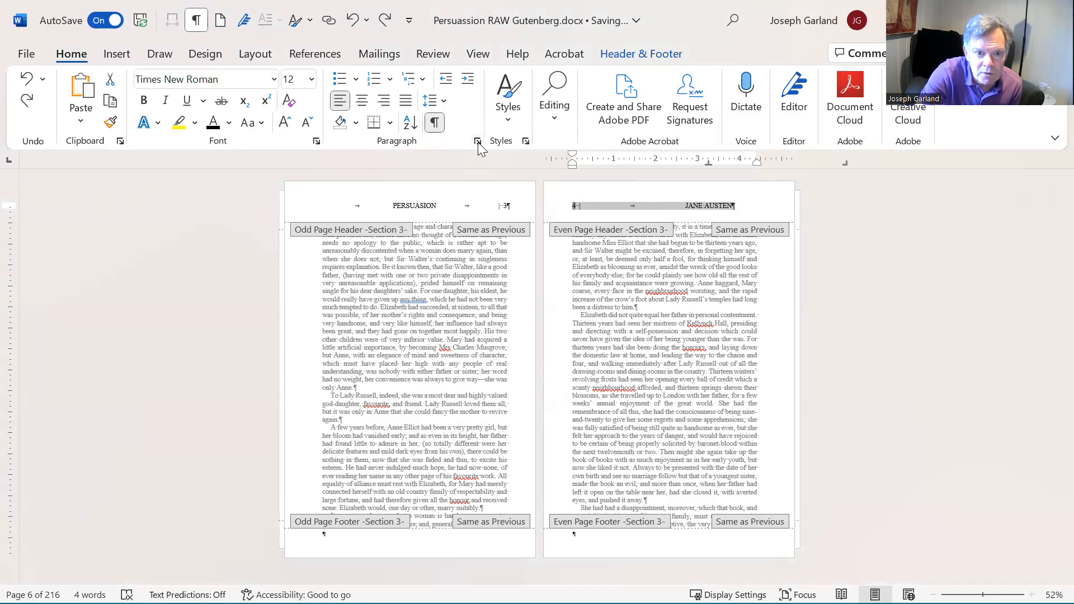
Give the Jane Austen even-page header a centred 2.2" tab and a right-aligned 4.4" tab.
{"action": "left_click", "coordinate": [477, 141]}
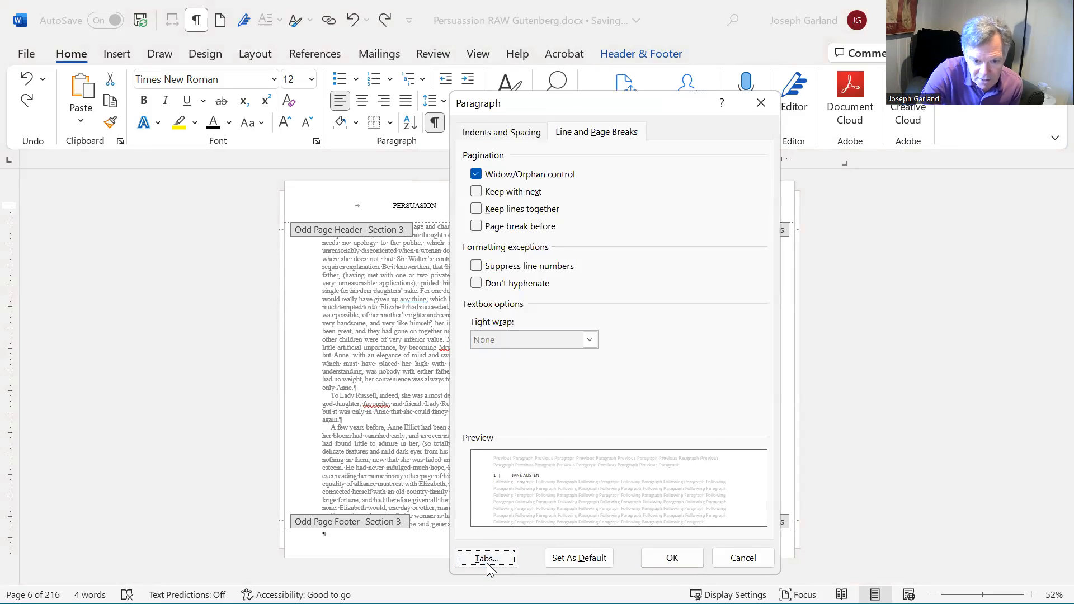
{"action": "left_click", "coordinate": [486, 558]}
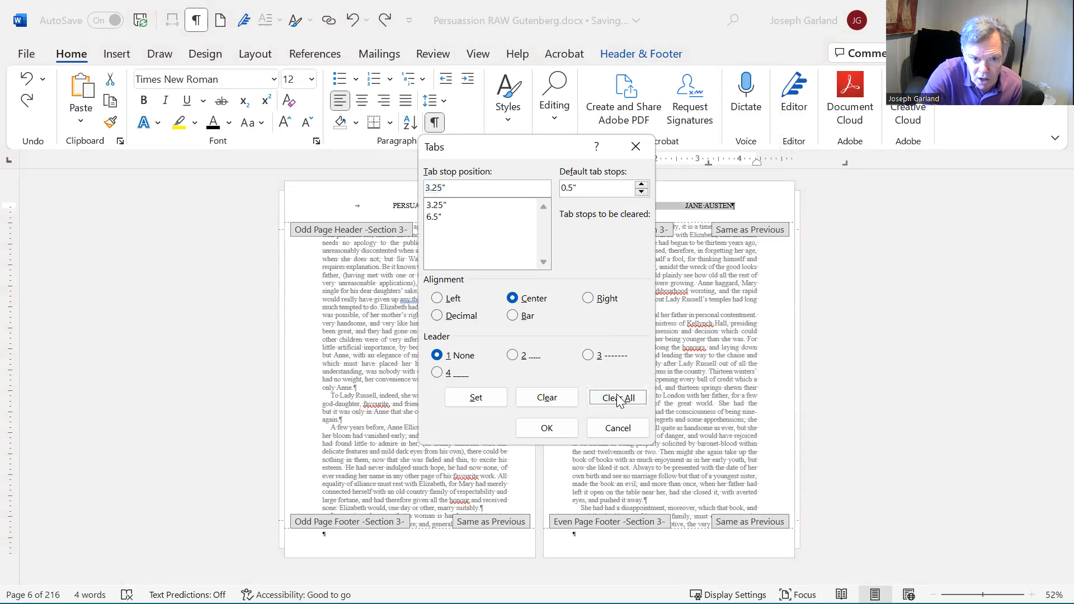
{"action": "left_click", "coordinate": [616, 397]}
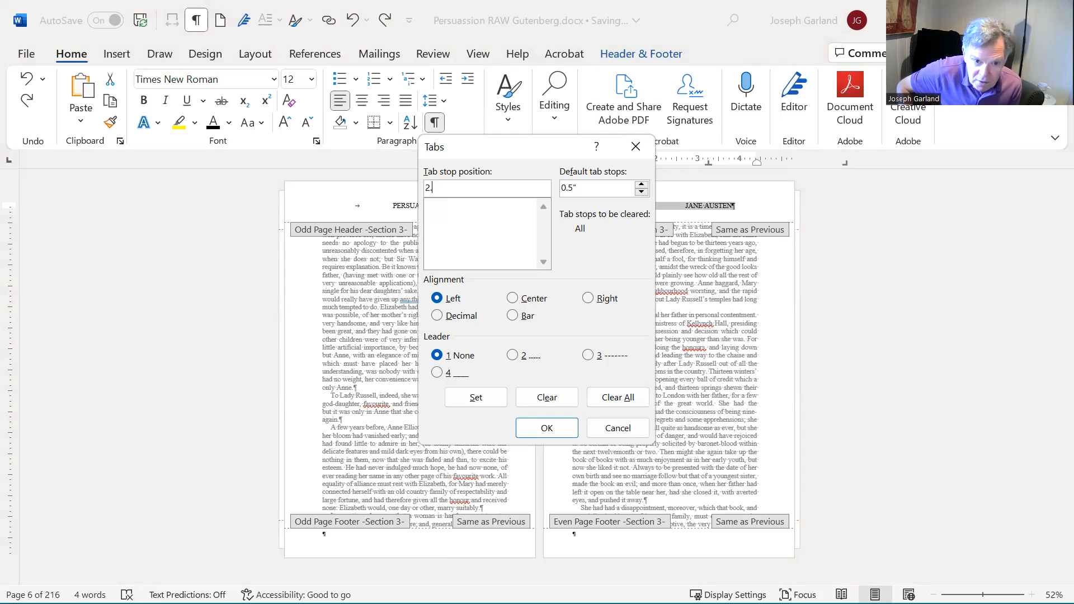
{"action": "type", "text": "2"}
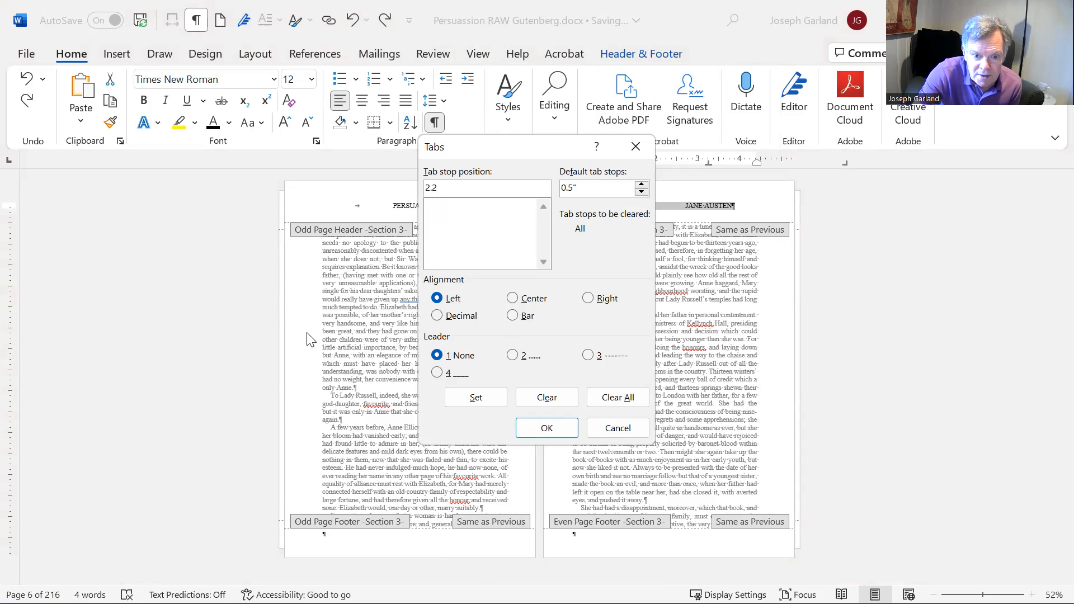
{"action": "left_click", "coordinate": [512, 297]}
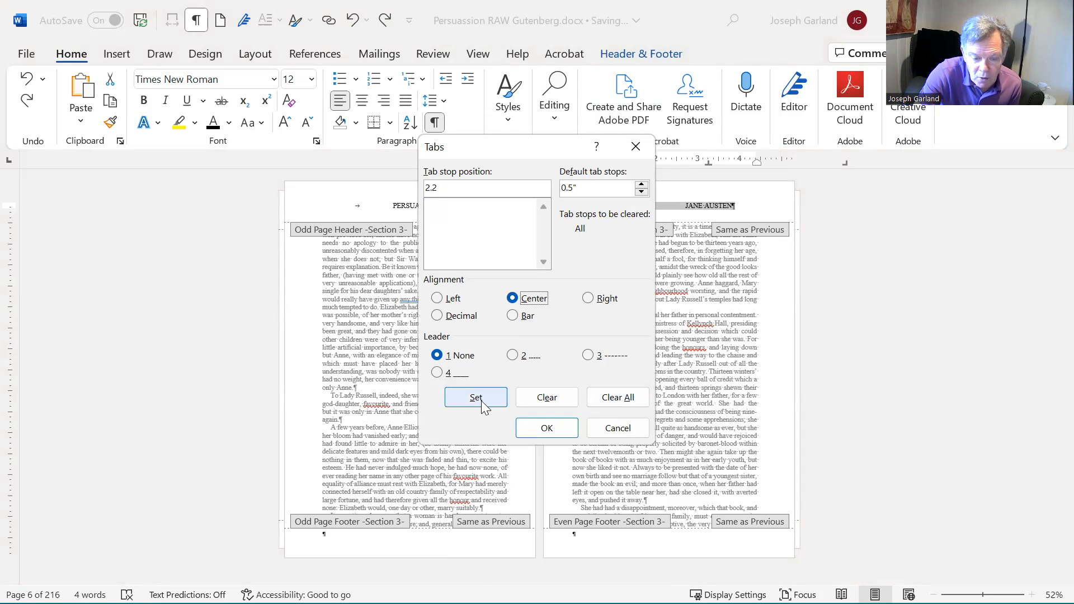
{"action": "left_click", "coordinate": [476, 397]}
{"action": "type", "text": "4,4"}
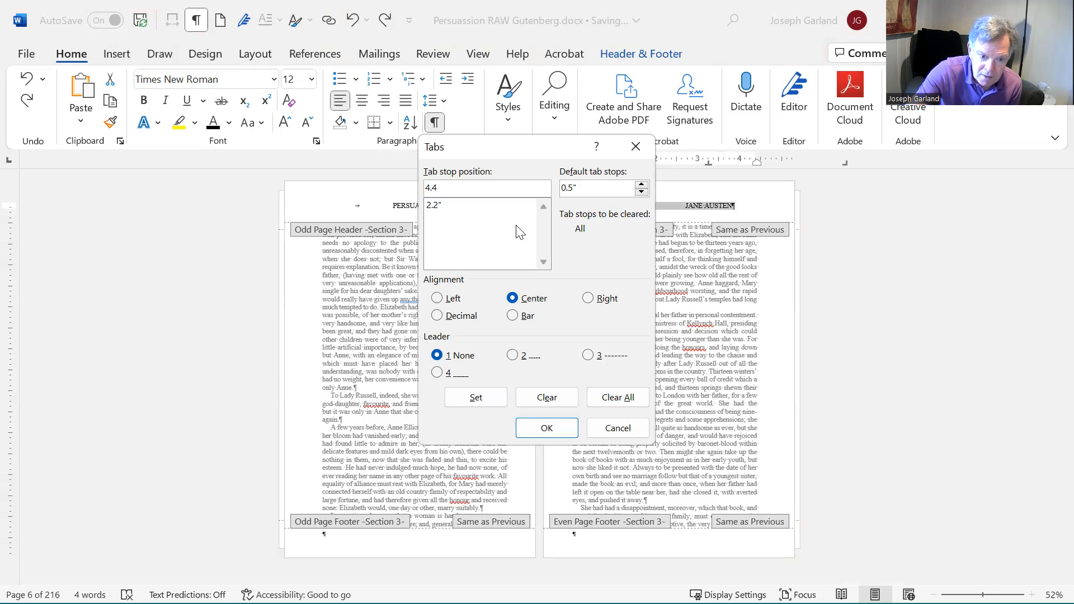
{"action": "left_click", "coordinate": [588, 297]}
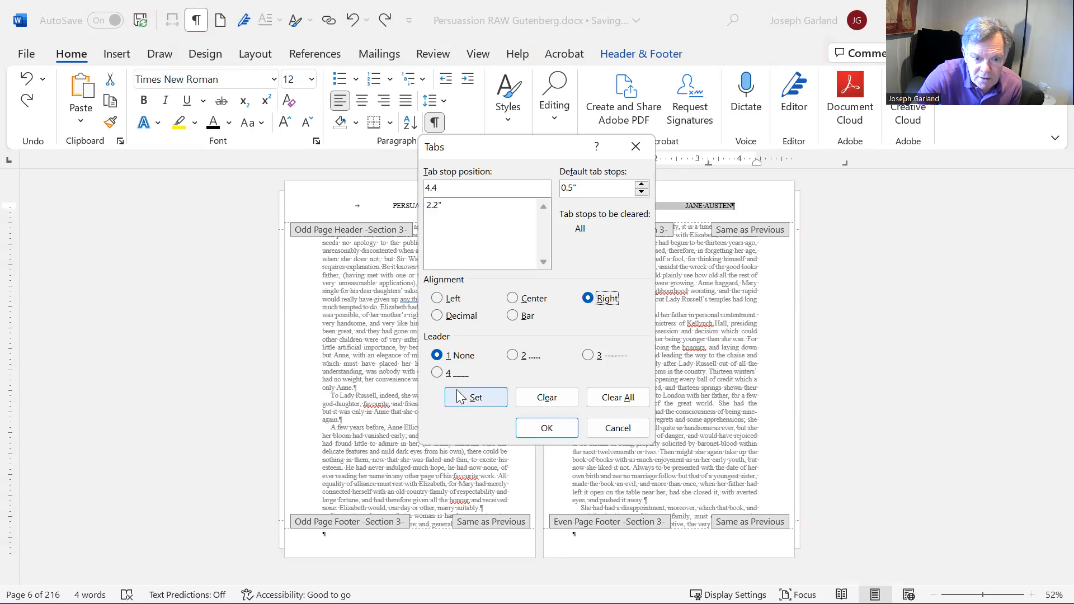
{"action": "left_click", "coordinate": [475, 397]}
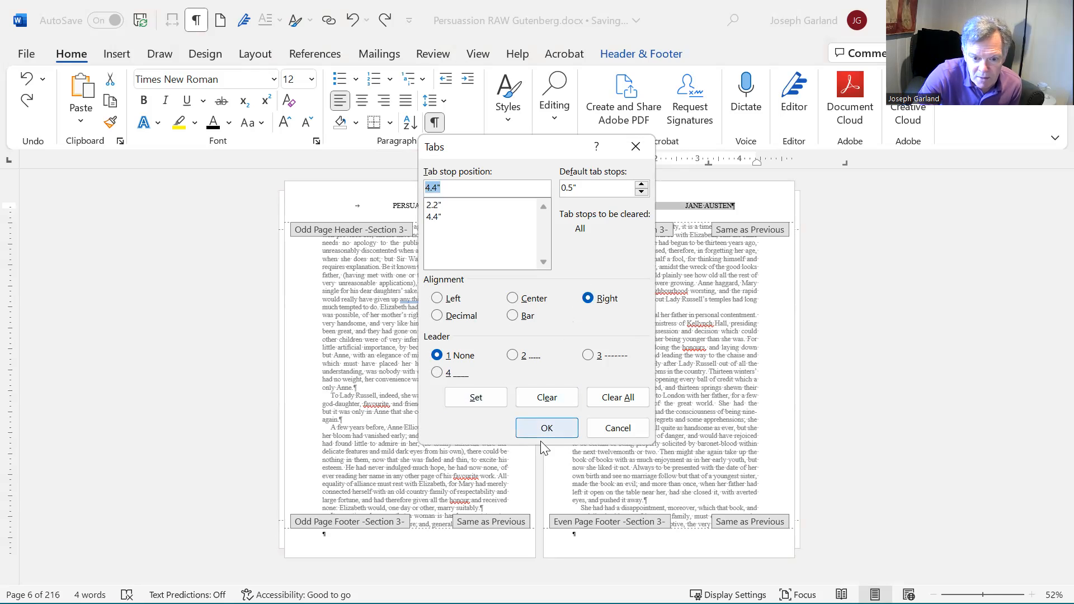
{"action": "left_click", "coordinate": [545, 427]}
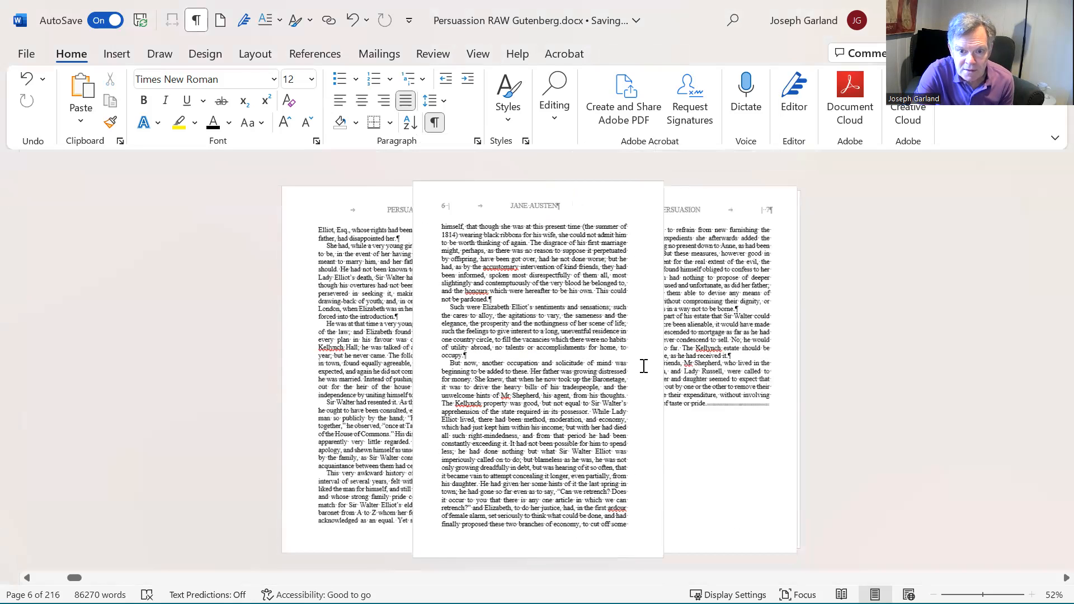
{"action": "scroll", "scroll_direction": "down", "scroll_amount": 3}
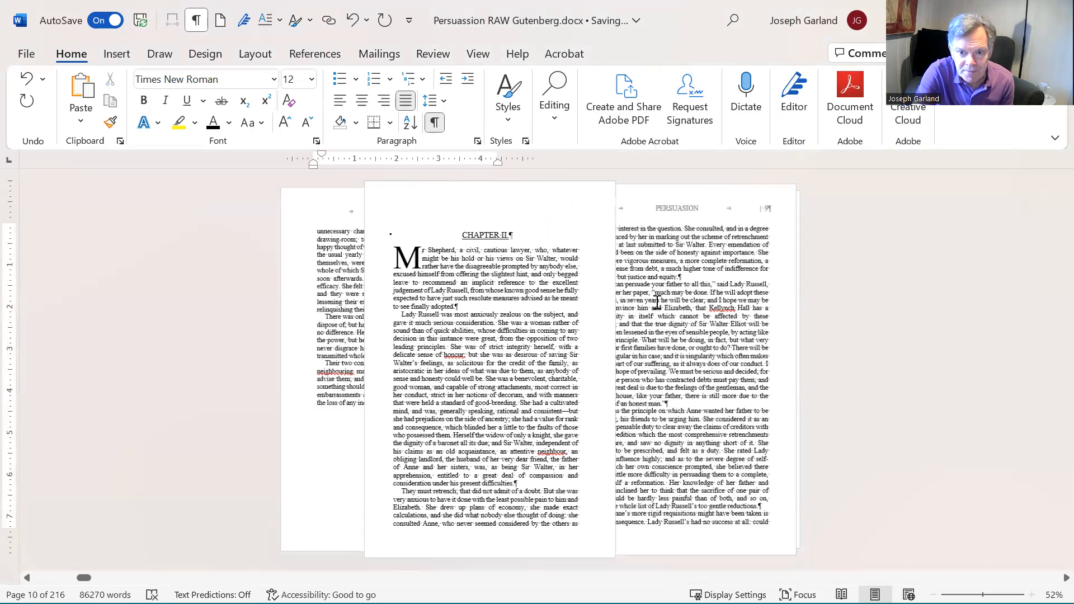
{"action": "scroll", "scroll_direction": "down", "scroll_amount": 3}
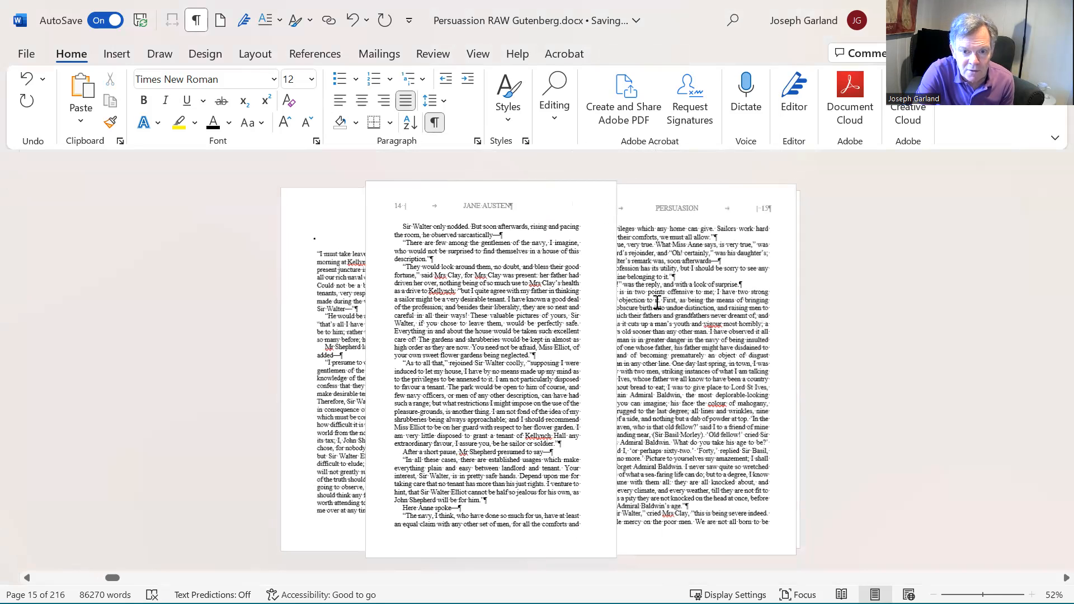
{"action": "scroll", "scroll_direction": "down", "scroll_amount": 3}
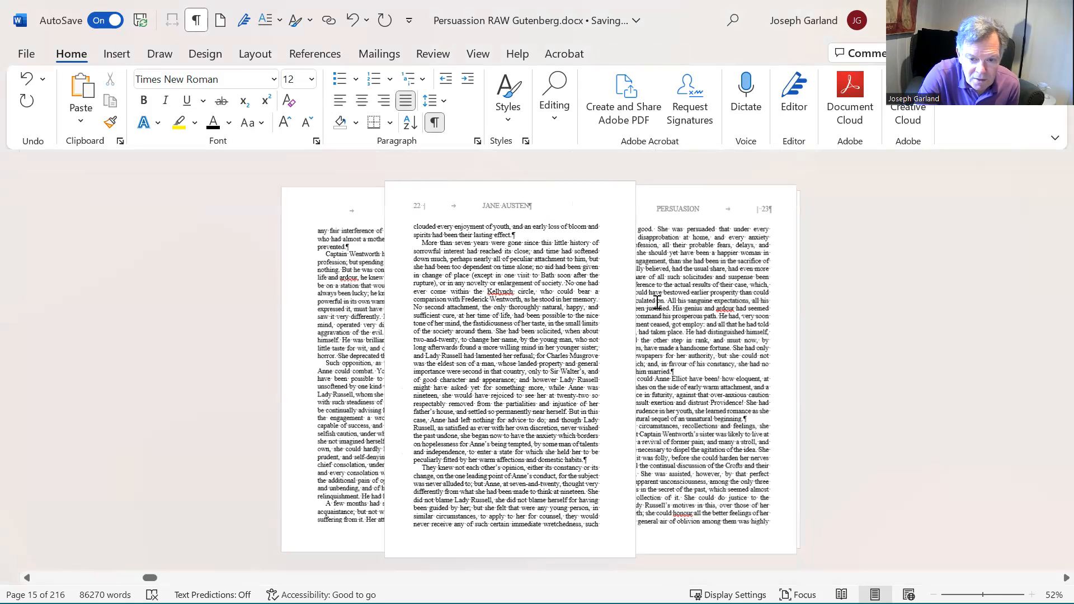
{"action": "scroll", "scroll_direction": "down", "scroll_amount": 3}
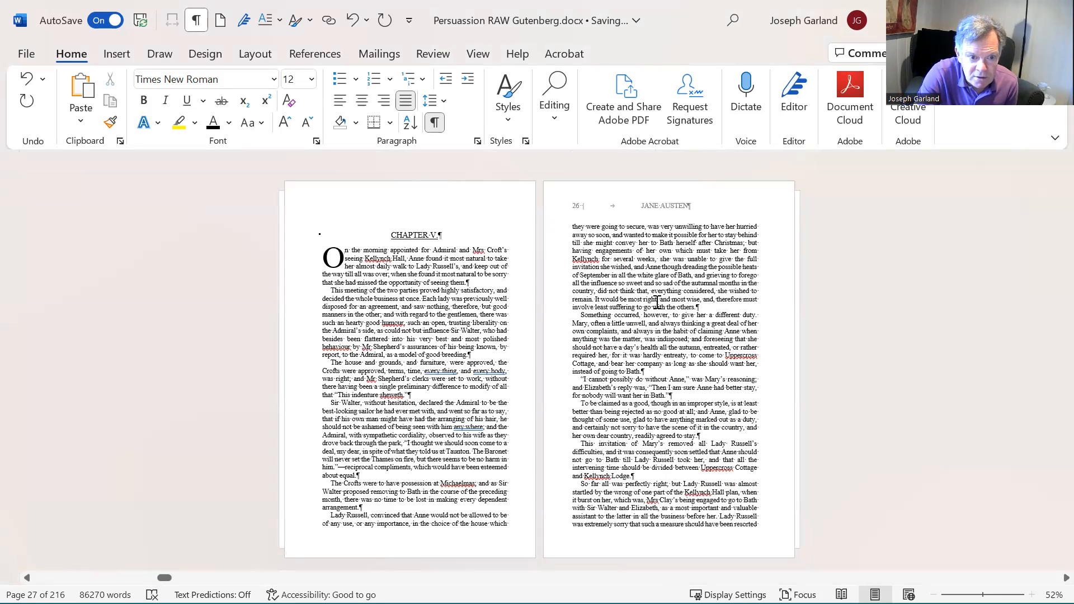
{"action": "scroll", "scroll_direction": "down", "scroll_amount": 3}
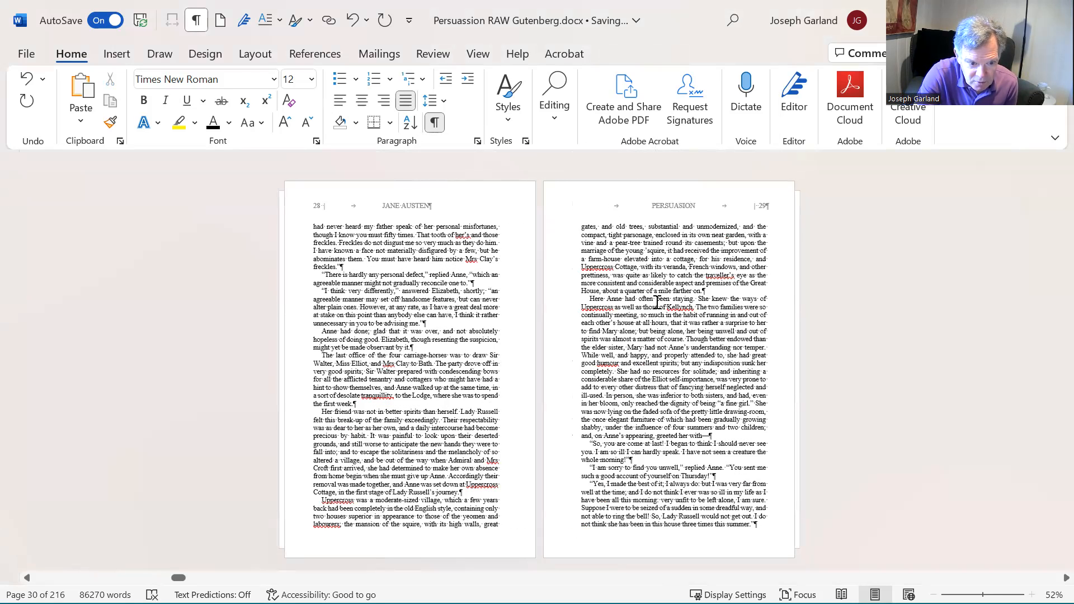
{"action": "scroll", "scroll_direction": "down", "scroll_amount": 3}
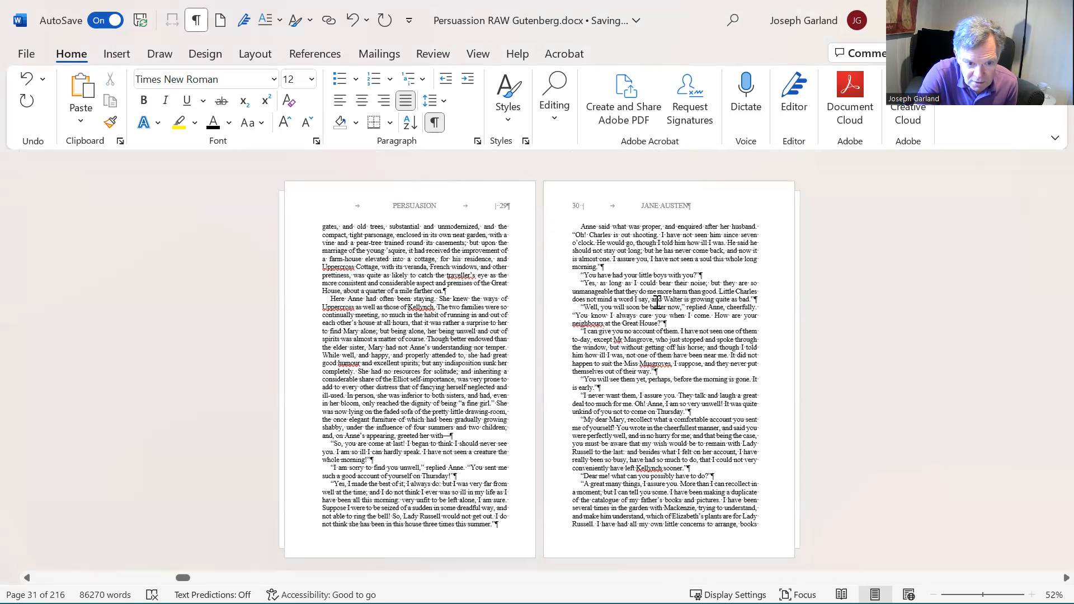
{"action": "scroll", "scroll_direction": "down", "scroll_amount": 3}
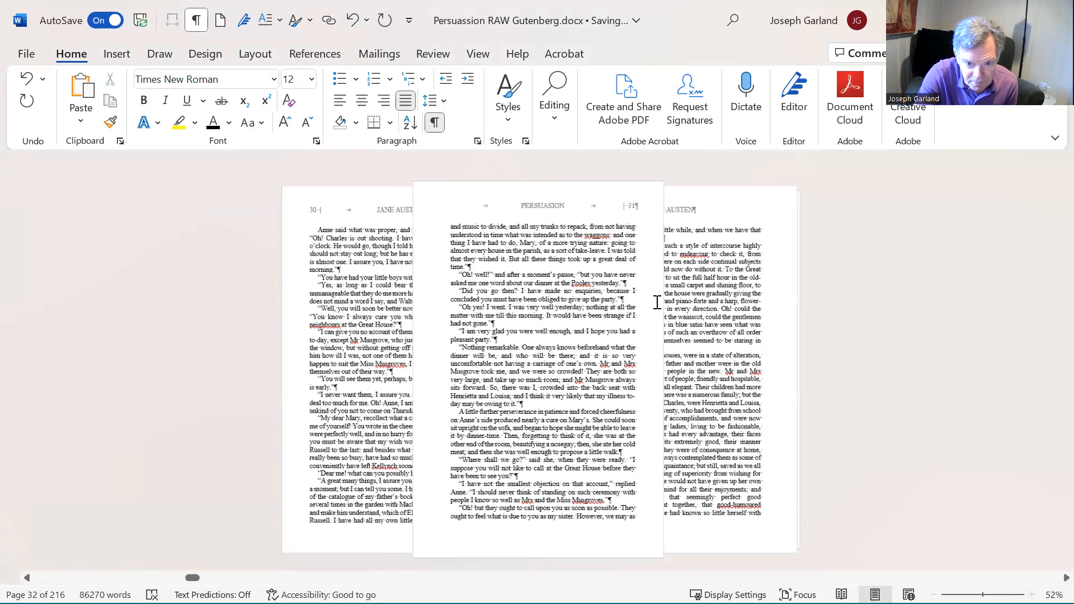
{"action": "scroll", "scroll_direction": "down", "scroll_amount": 3}
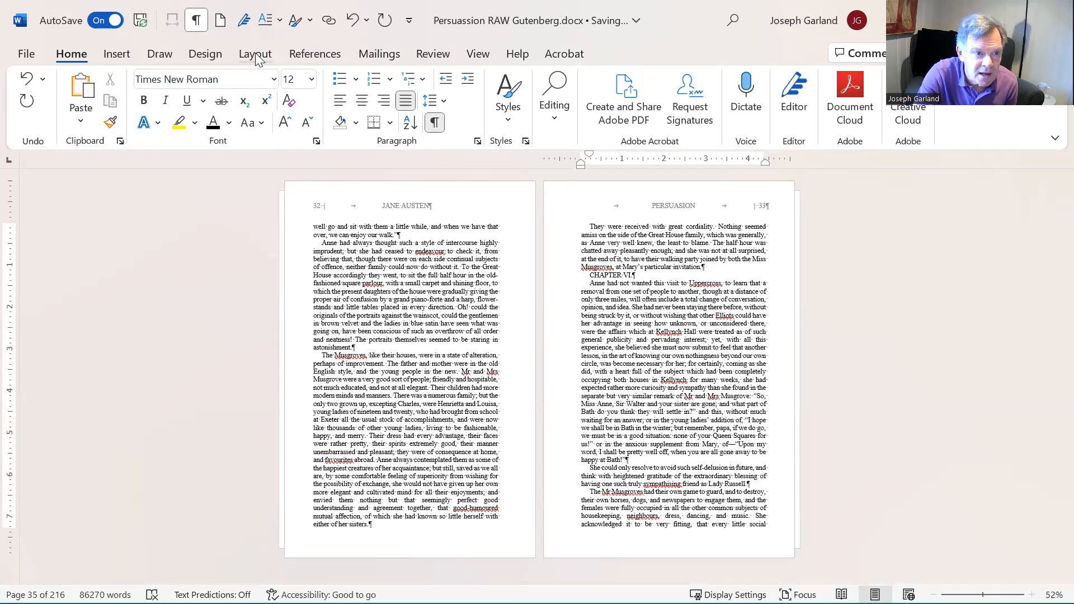
Show the Layout break options and bring up editing options at the Chapter VI heading.
{"action": "left_click", "coordinate": [255, 54]}
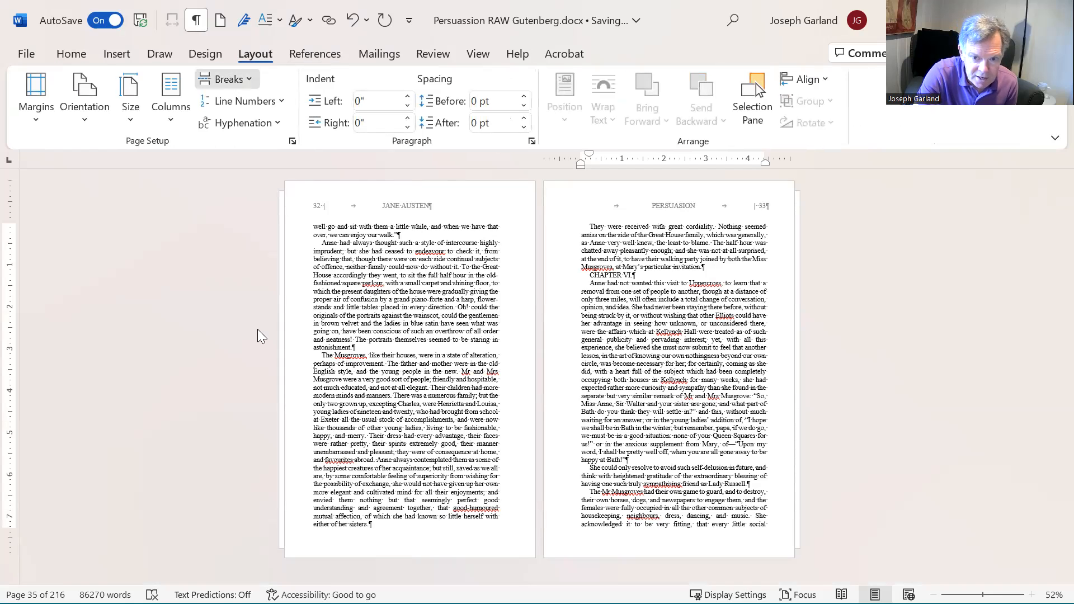
{"action": "scroll", "scroll_direction": "down", "scroll_amount": 3}
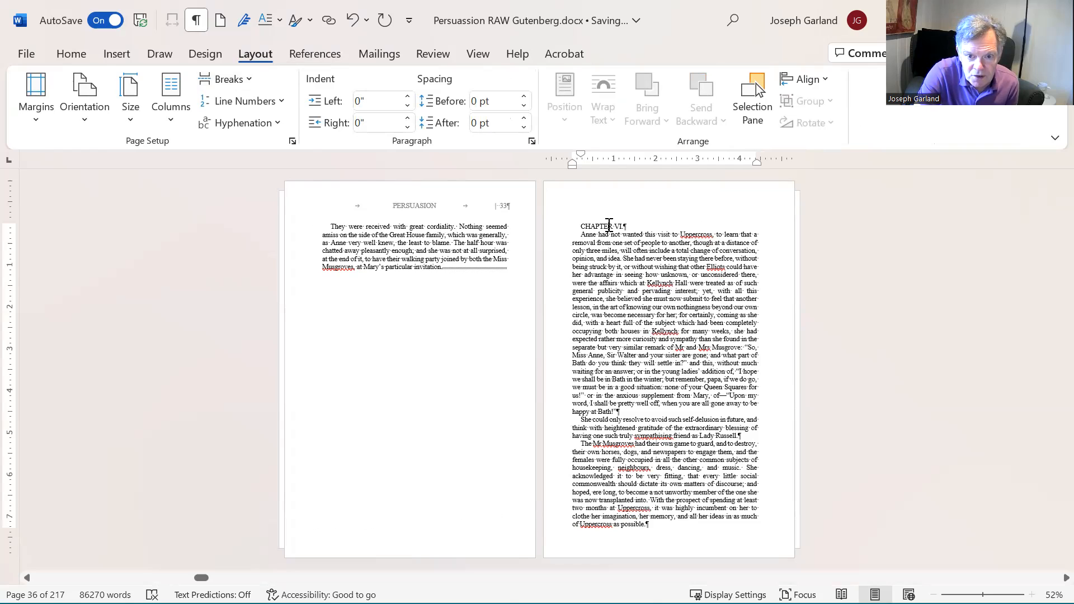
{"action": "right_click", "coordinate": [609, 226]}
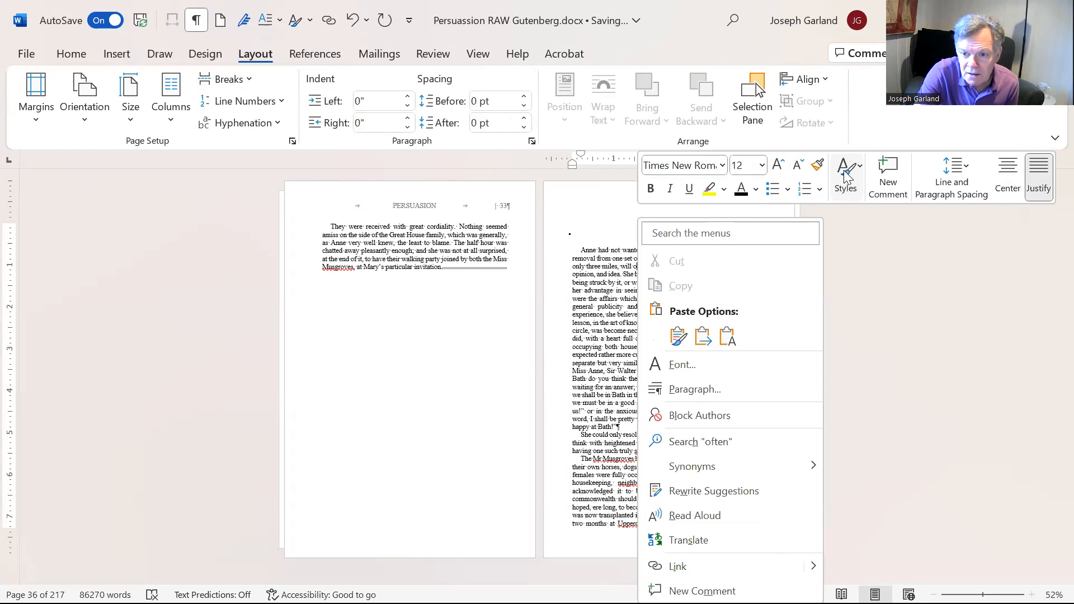
{"action": "mouse_move", "coordinate": [763, 195]}
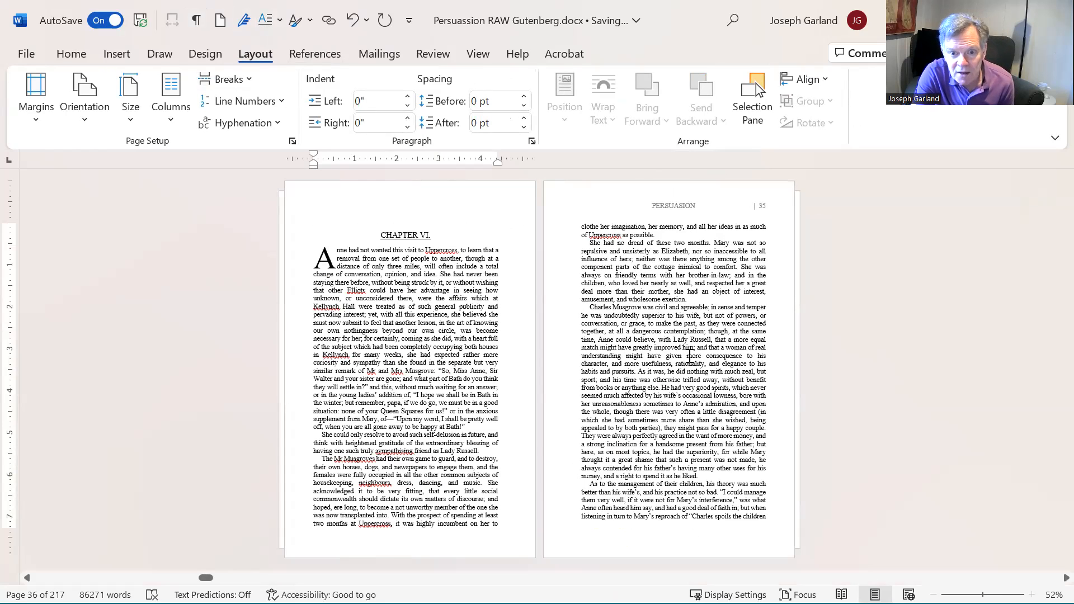
{"action": "scroll", "scroll_direction": "down", "scroll_amount": 3}
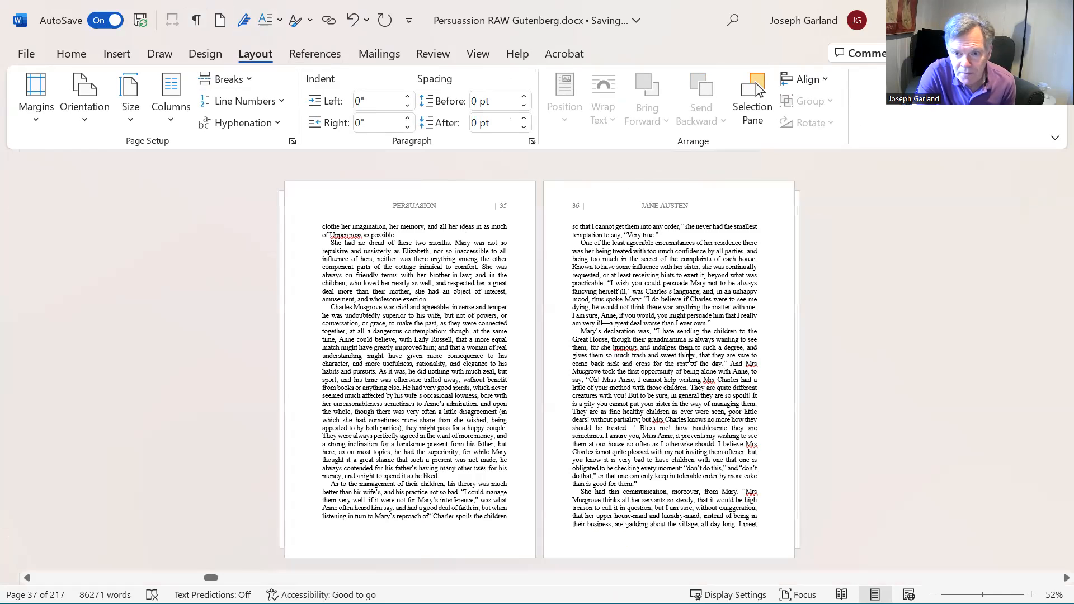
{"action": "scroll", "scroll_direction": "down", "scroll_amount": 3}
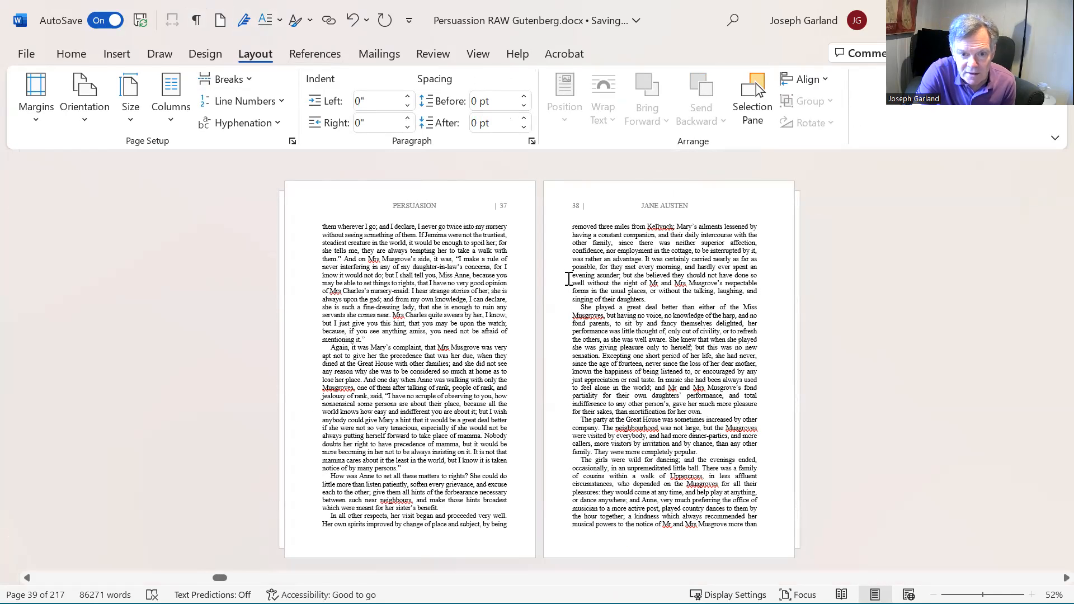
{"action": "mouse_move", "coordinate": [725, 262]}
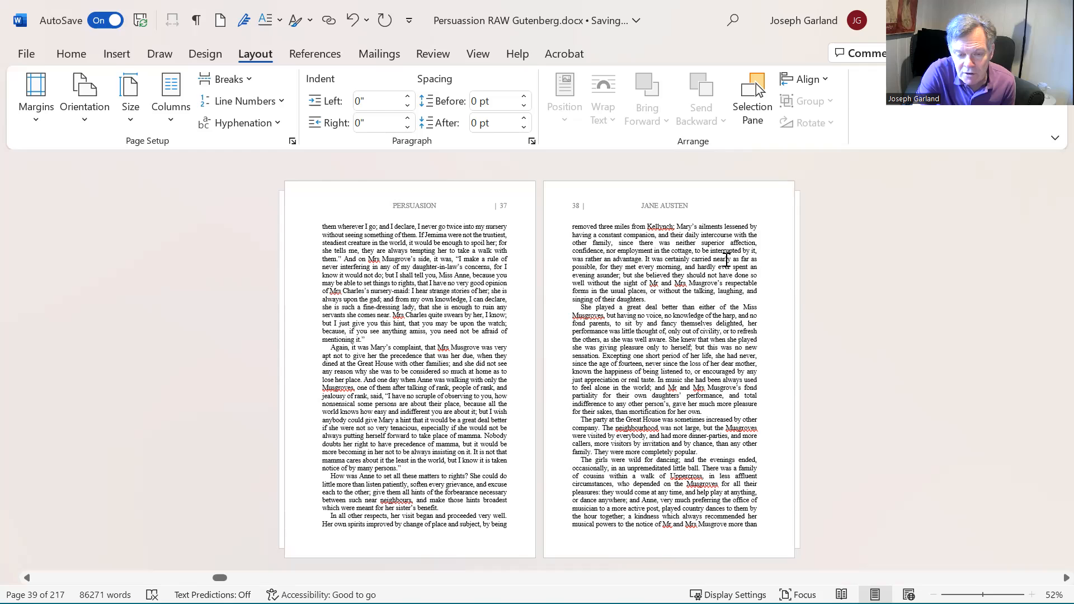
{"action": "scroll", "scroll_direction": "right", "scroll_amount": 3}
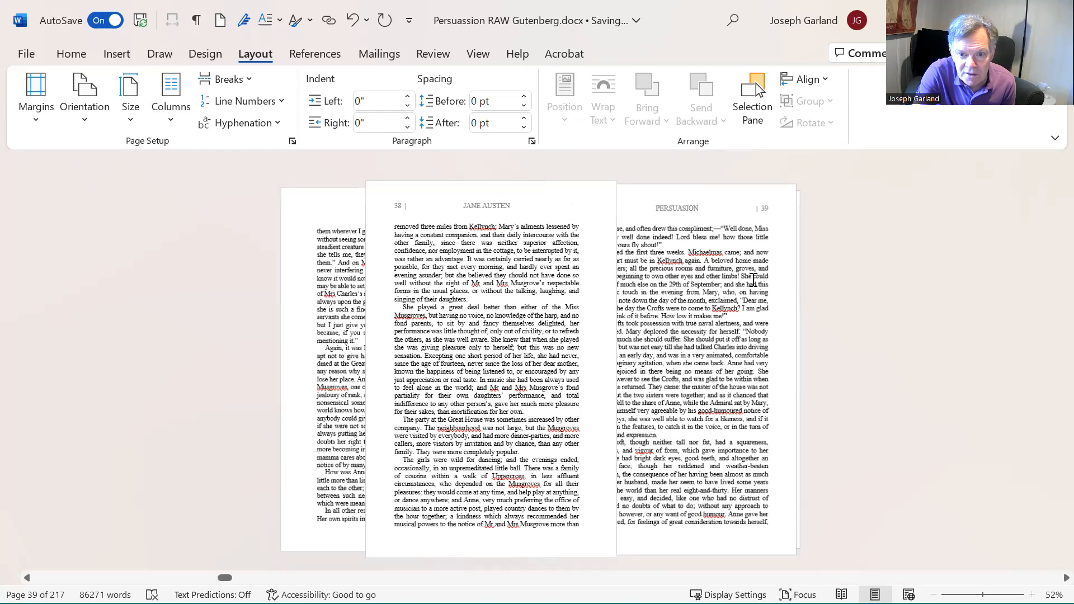
{"action": "scroll", "scroll_direction": "down", "scroll_amount": 3}
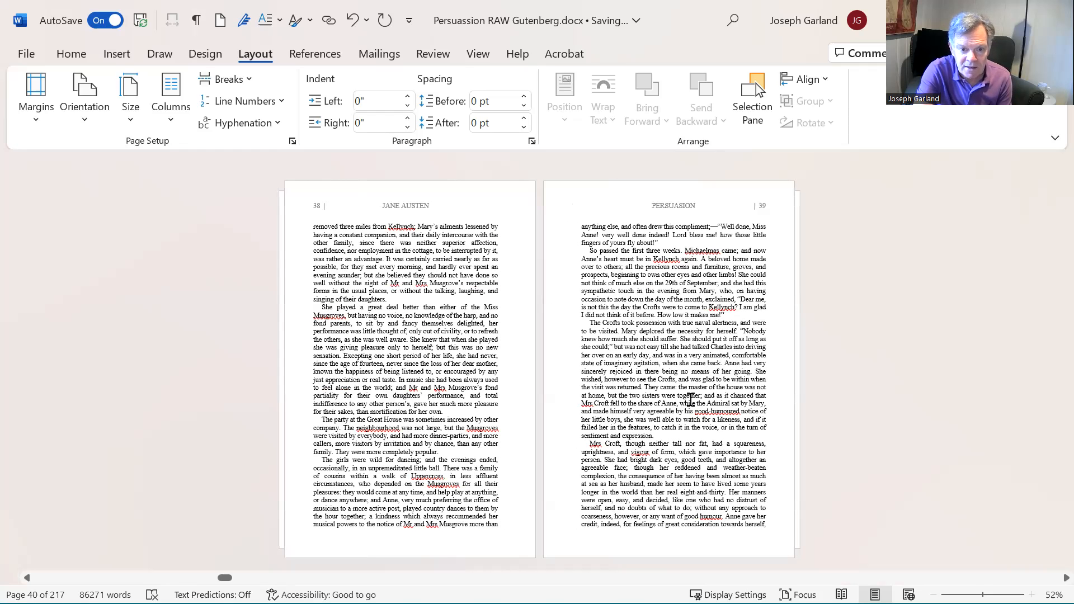
{"action": "mouse_move", "coordinate": [844, 293]}
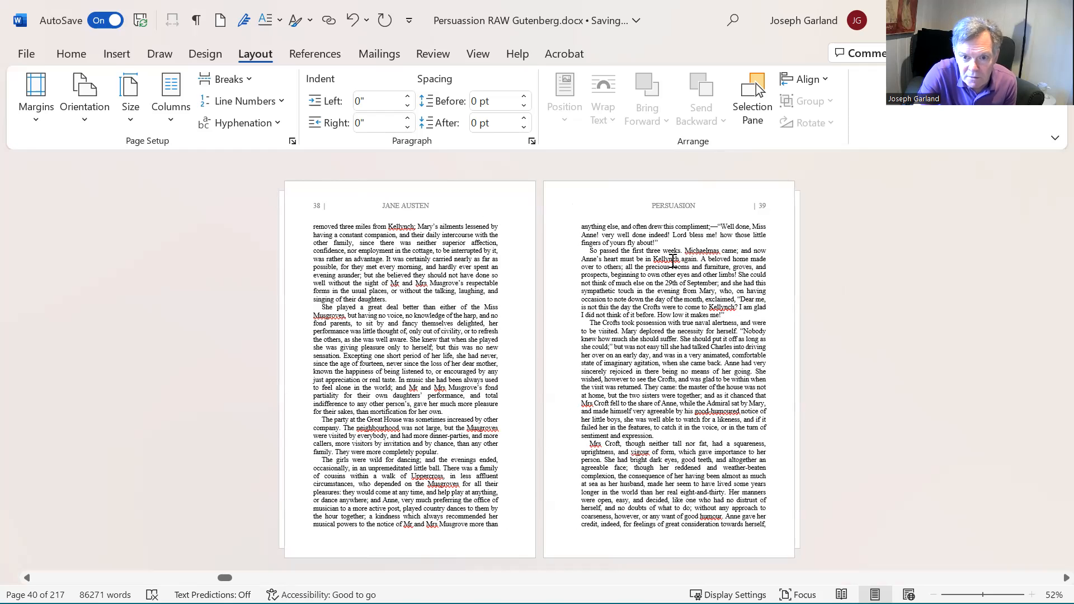
{"action": "scroll", "scroll_direction": "down", "scroll_amount": 3}
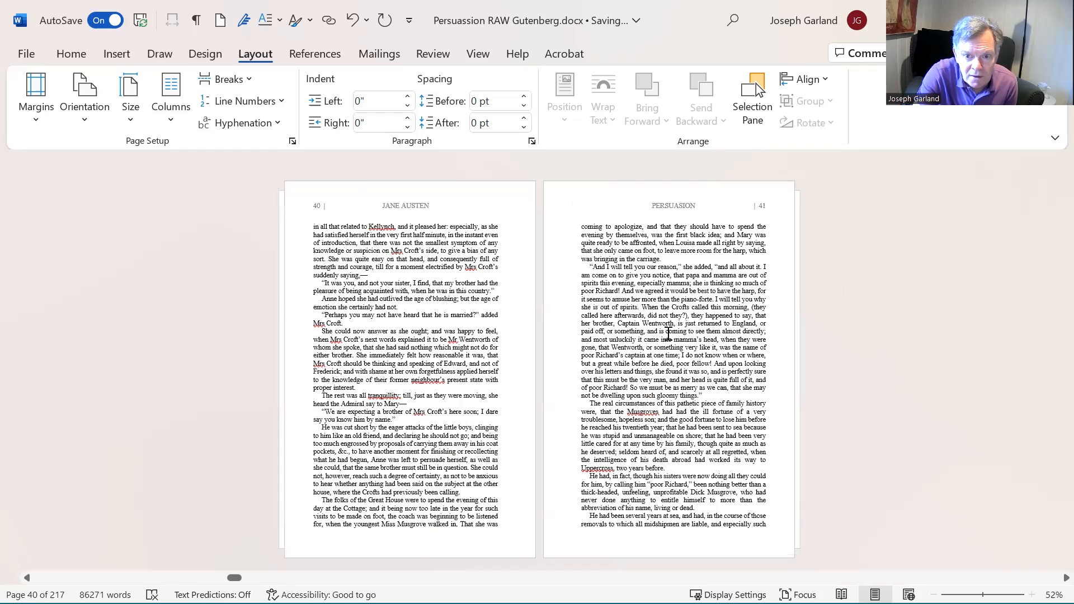
{"action": "scroll", "scroll_direction": "up", "scroll_amount": 3}
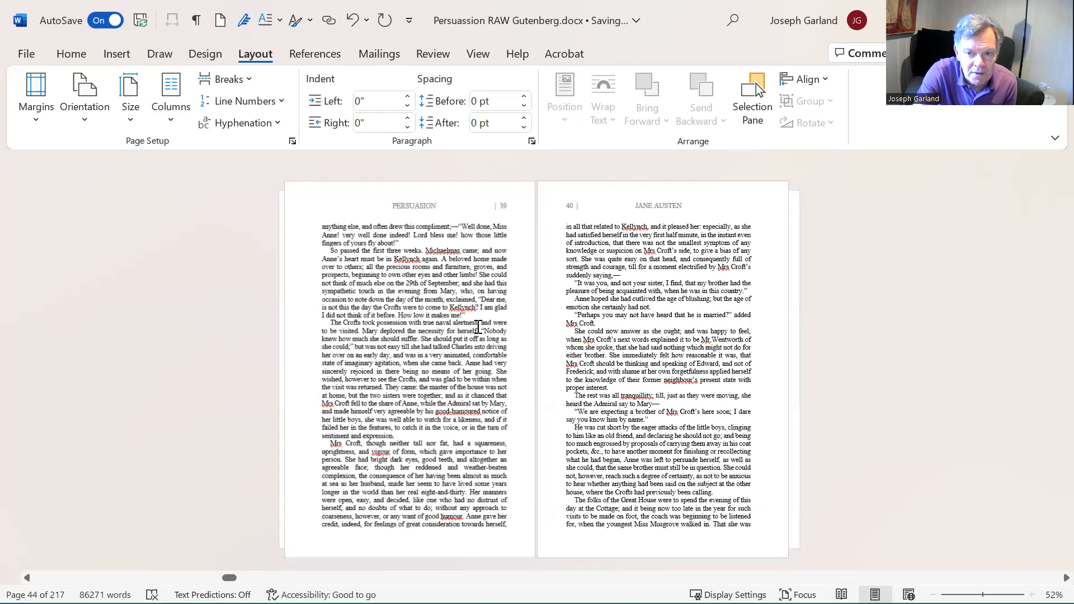
{"action": "scroll", "scroll_direction": "up", "scroll_amount": 3}
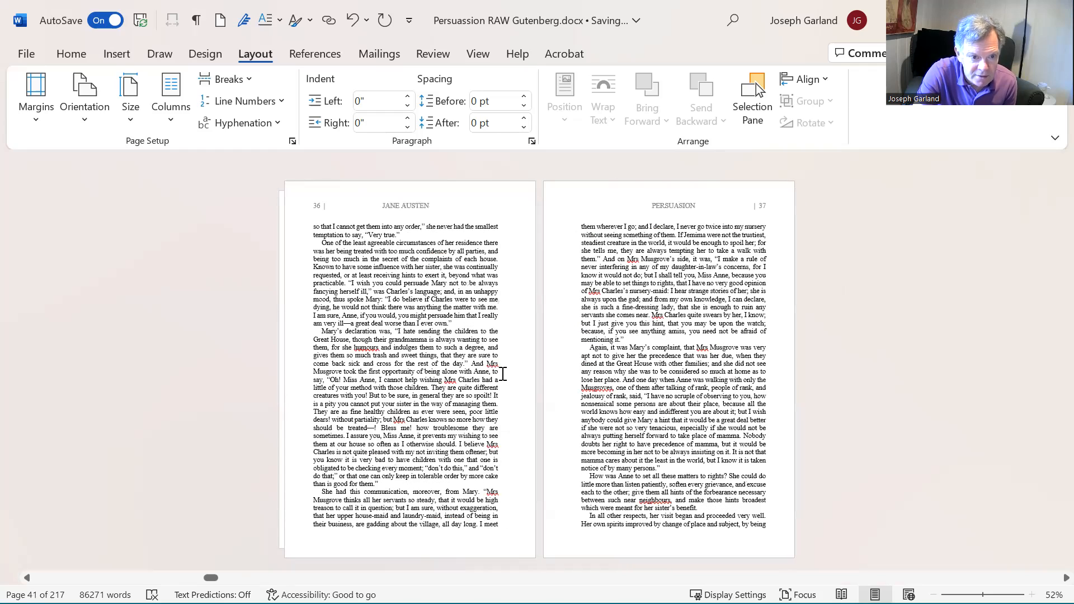
{"action": "scroll", "scroll_direction": "up", "scroll_amount": 3}
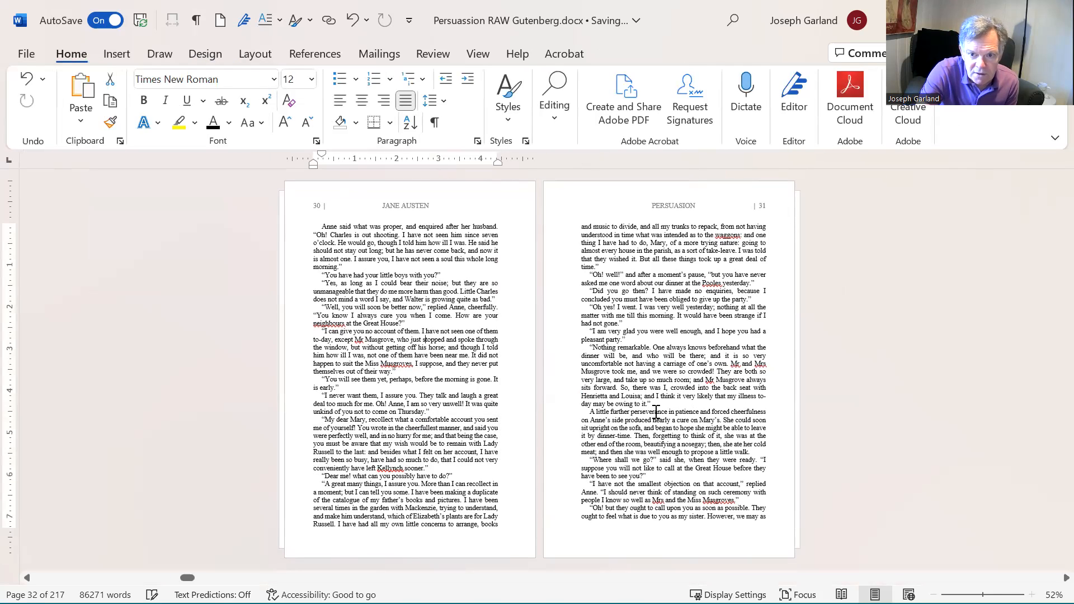
{"action": "scroll", "scroll_direction": "down", "scroll_amount": 3}
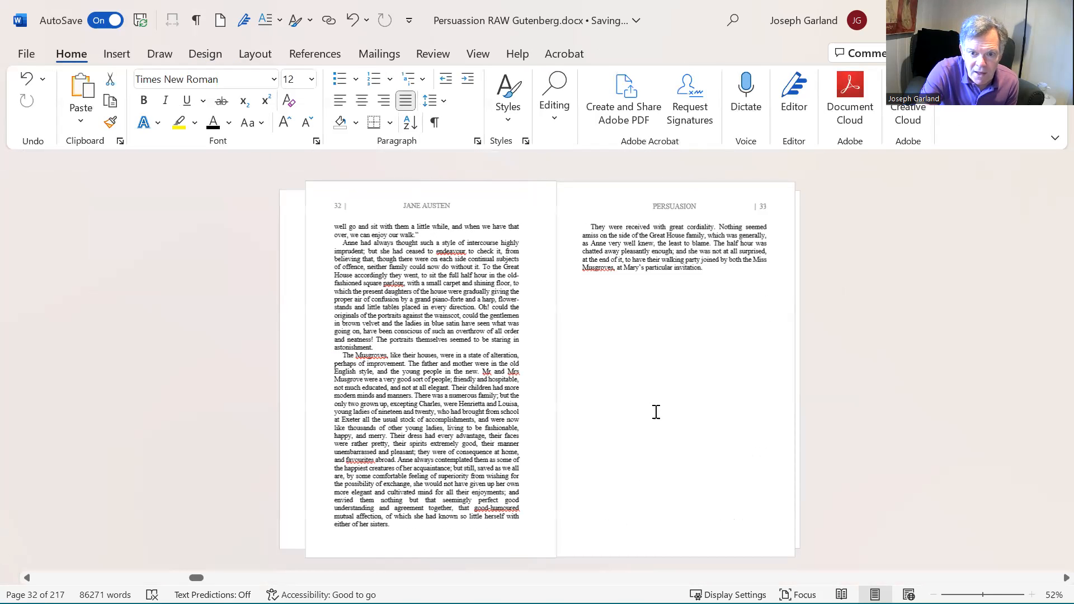
{"action": "scroll", "scroll_direction": "down", "scroll_amount": 3}
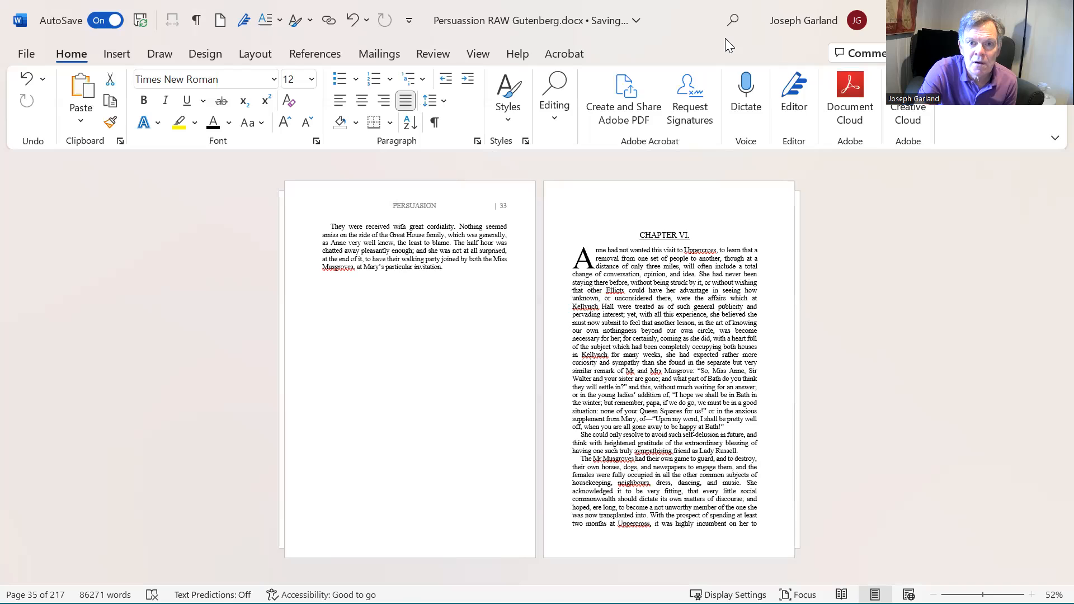